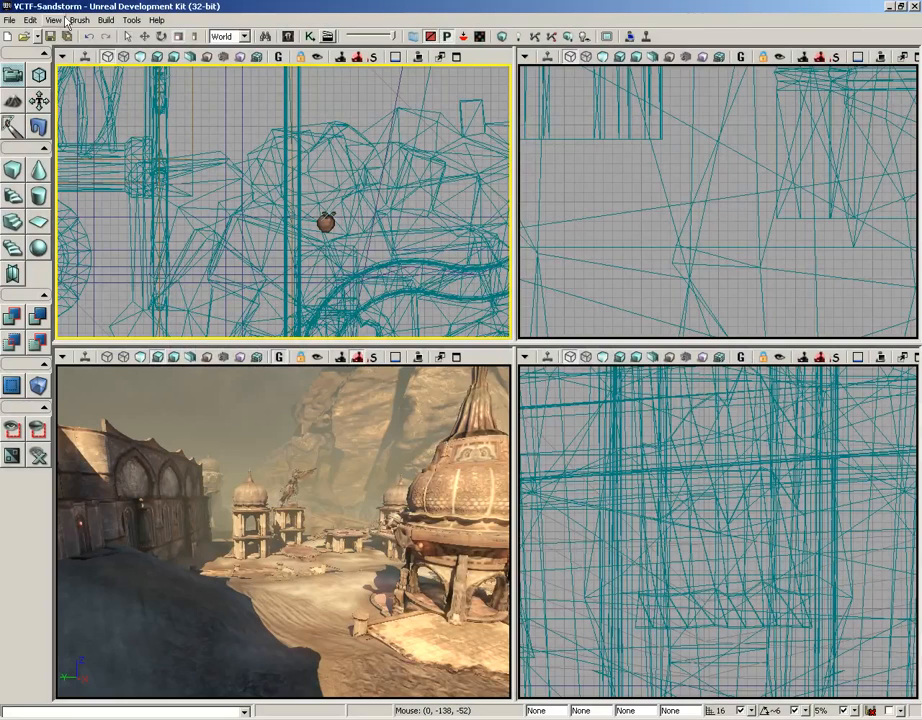
- View the Content Browser and its Log page from View > Browser Windows, then return to the view options
click(72, 20)
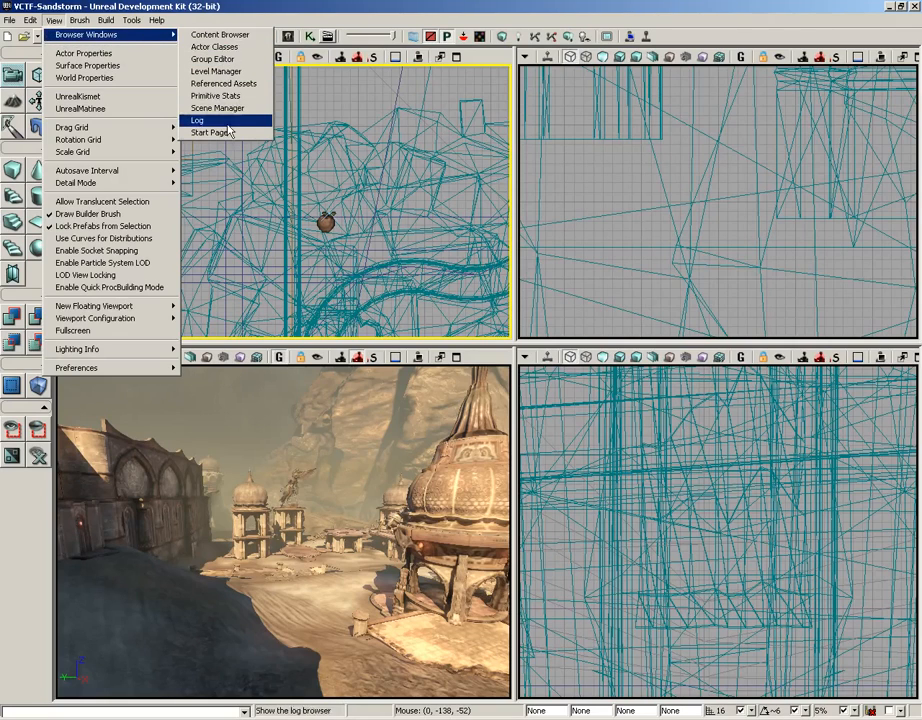
mouse_move(222, 34)
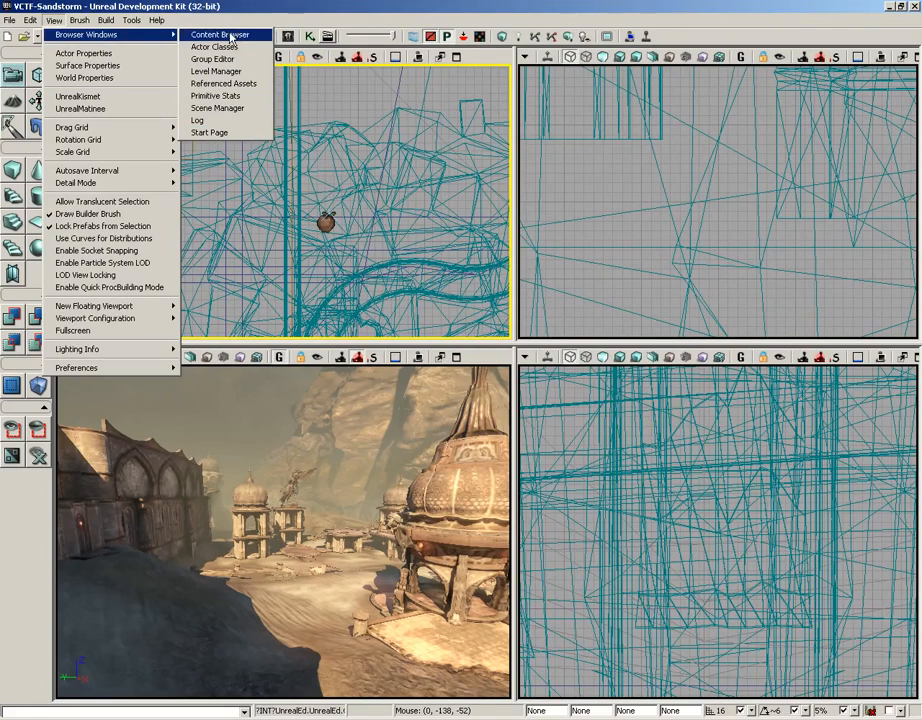
click(228, 36)
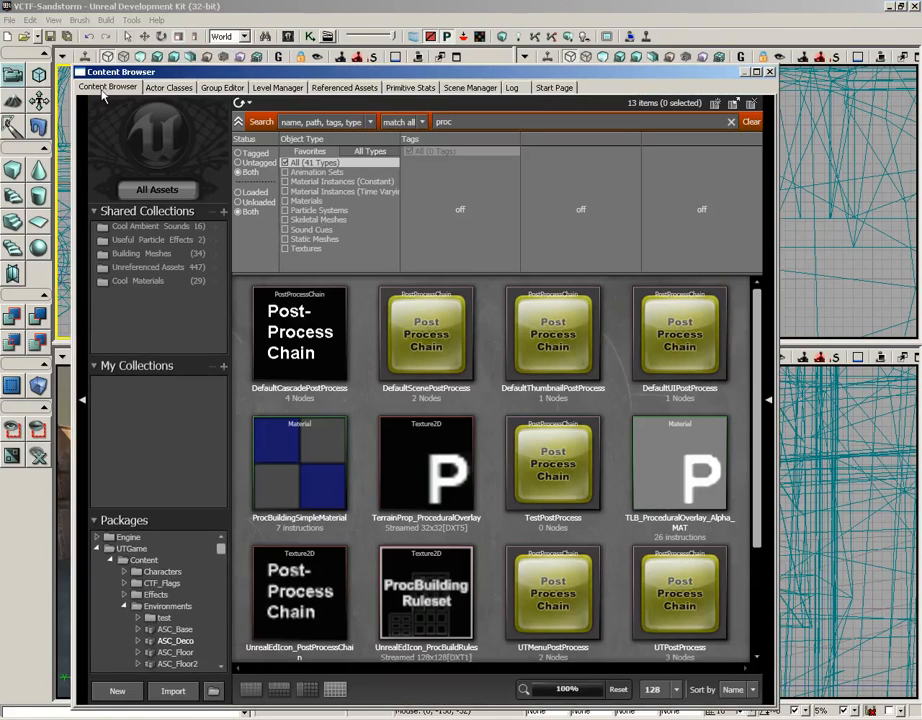
mouse_move(556, 88)
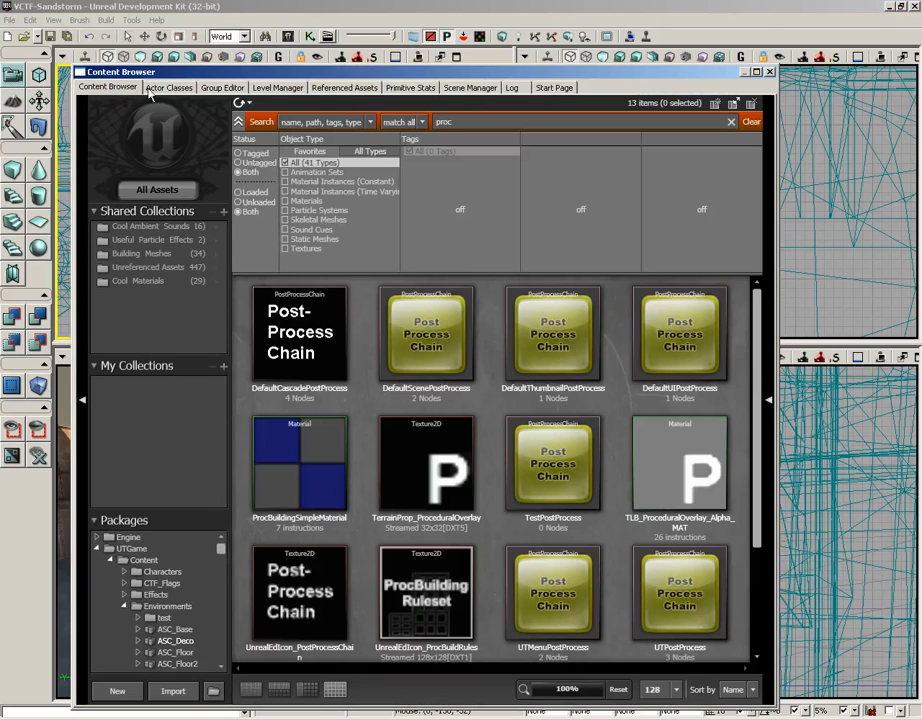
click(512, 100)
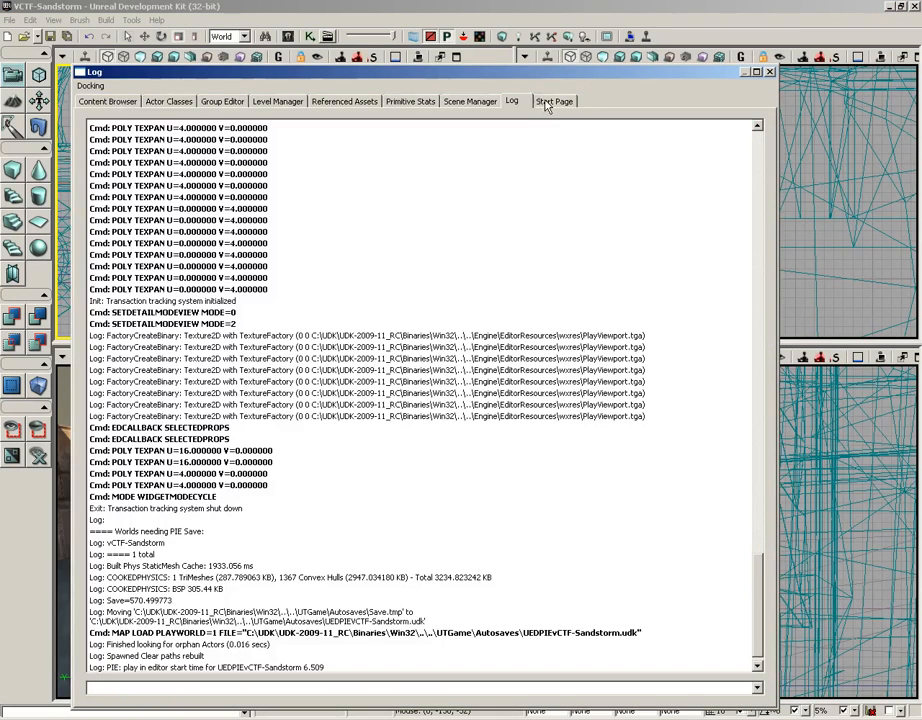
click(552, 100)
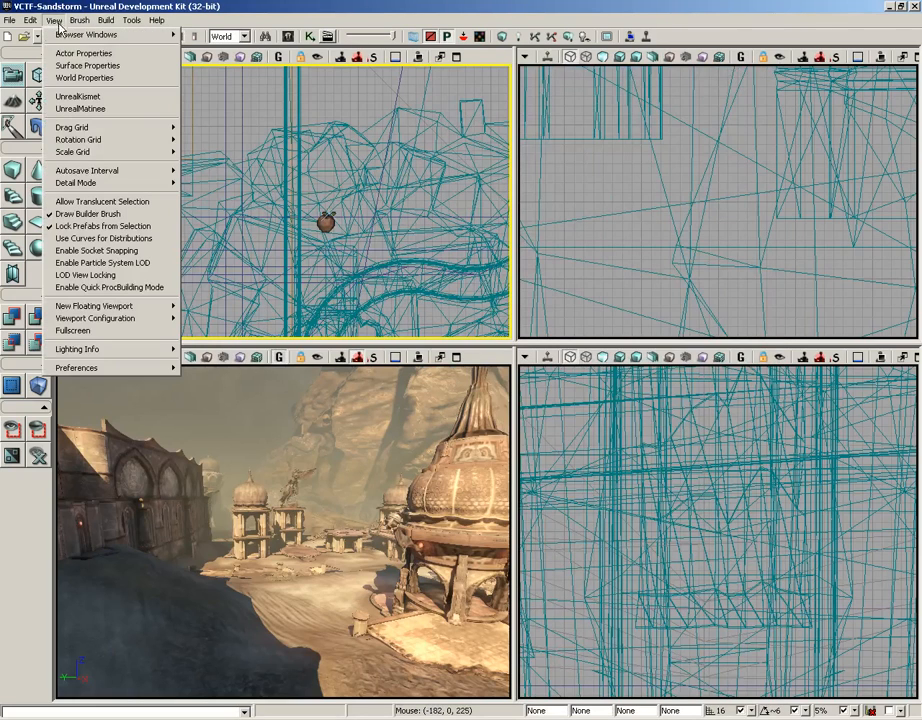
mouse_move(90, 50)
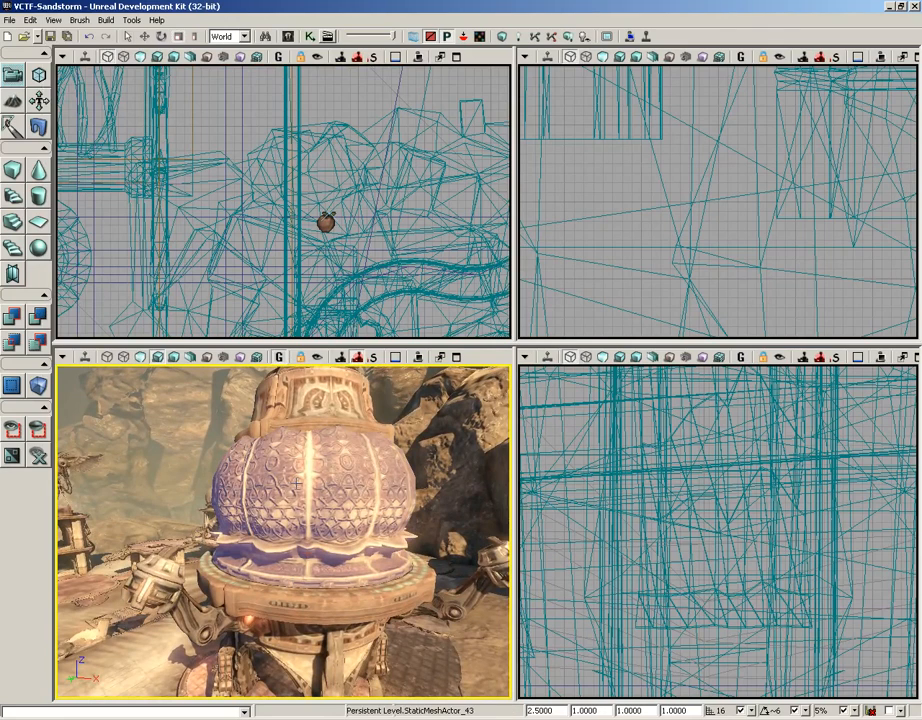
click(62, 22)
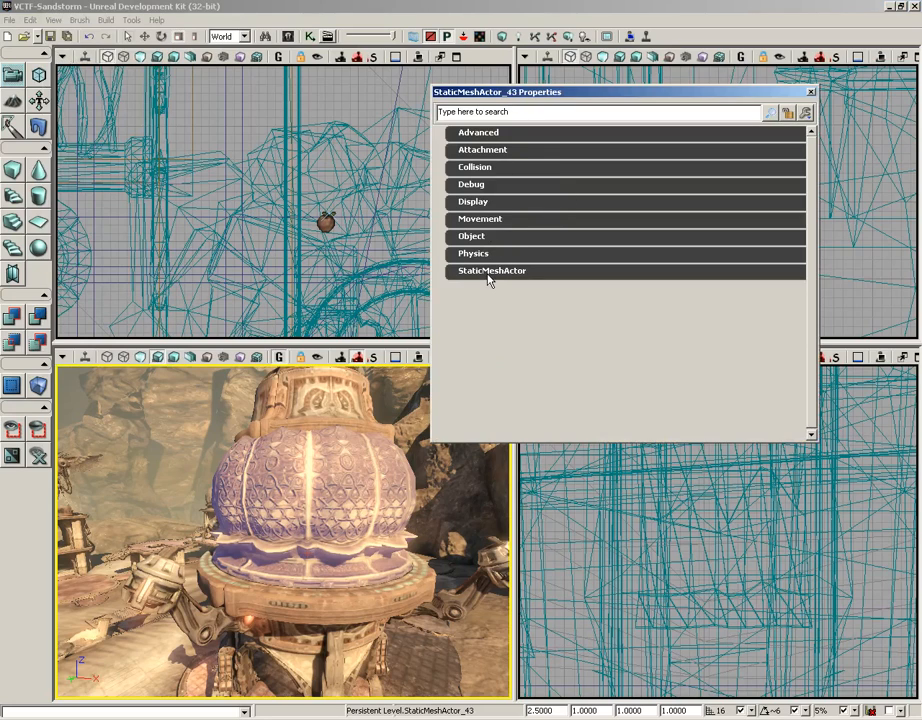
mouse_move(488, 278)
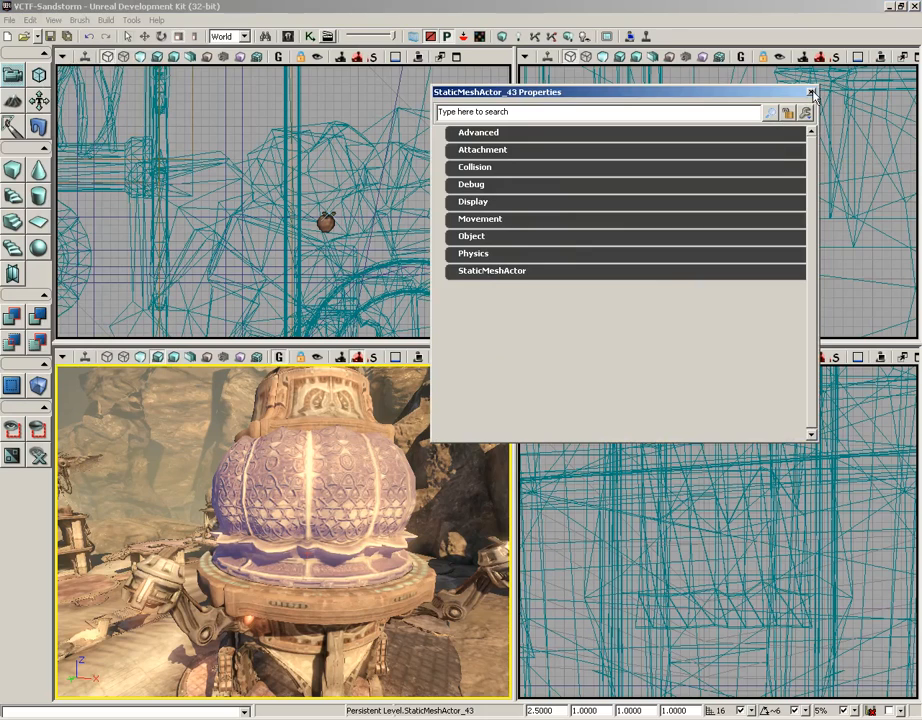
click(812, 92)
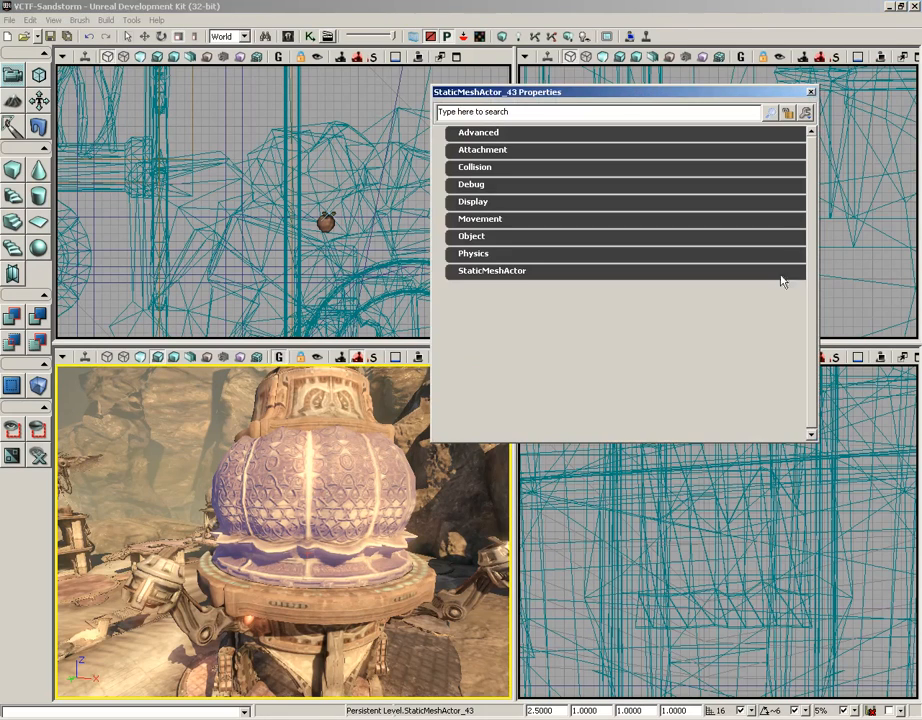
click(810, 92)
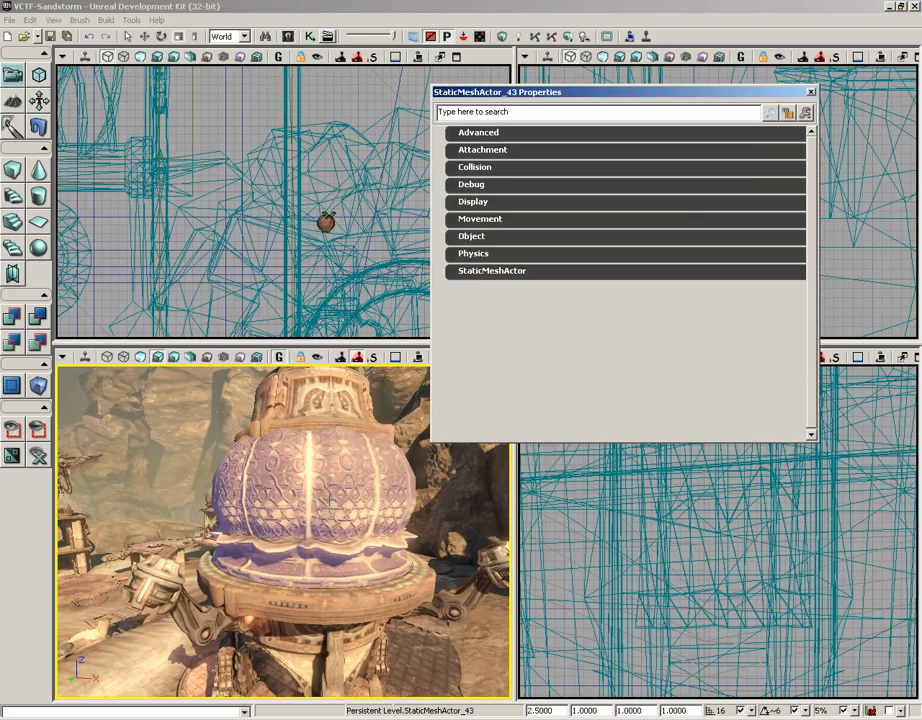
click(806, 92)
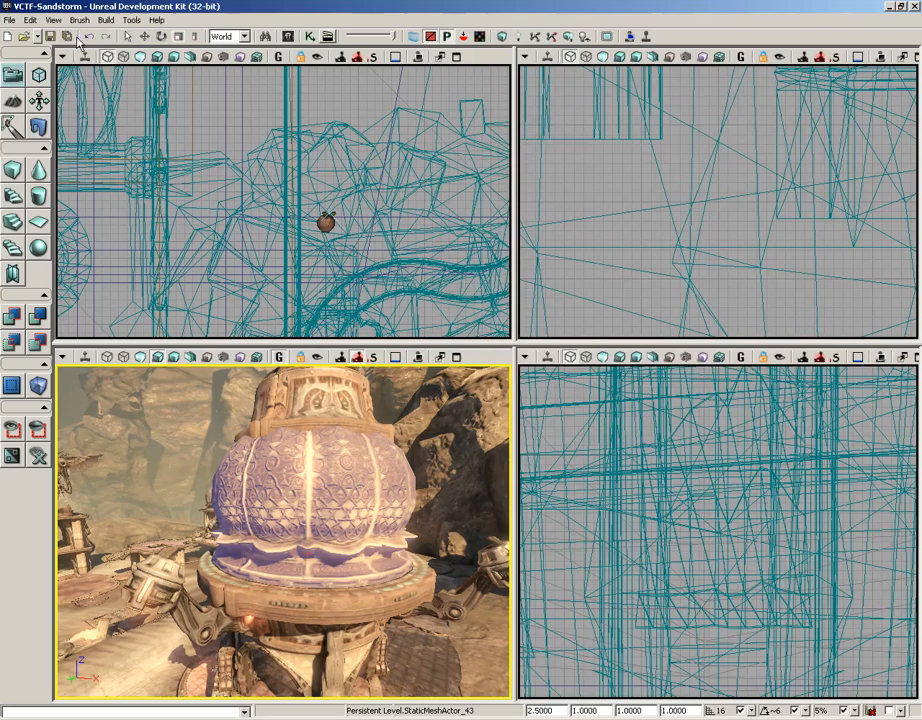
click(72, 22)
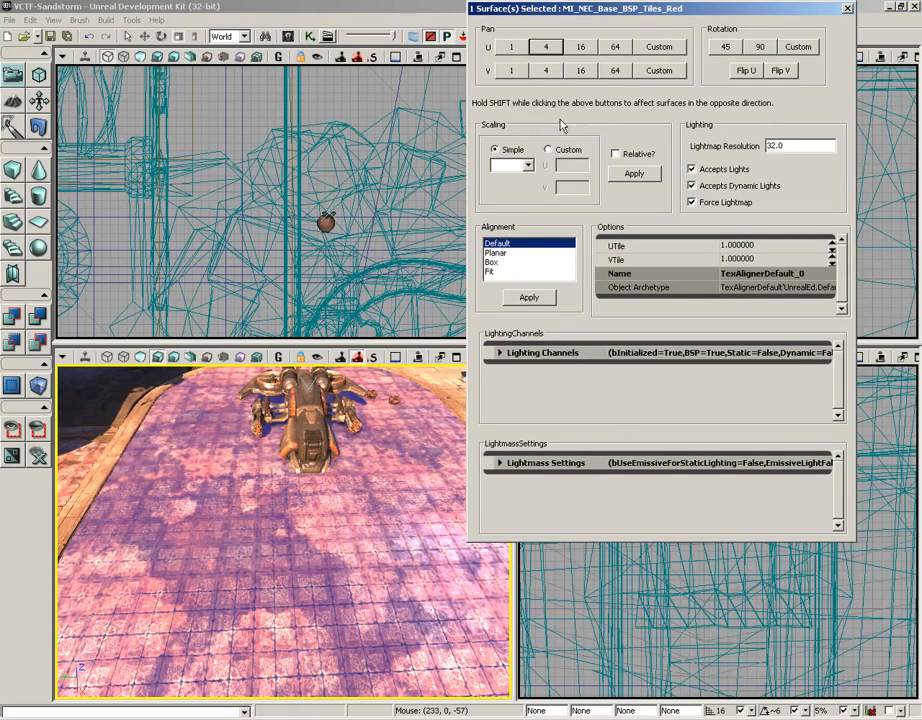
mouse_move(736, 274)
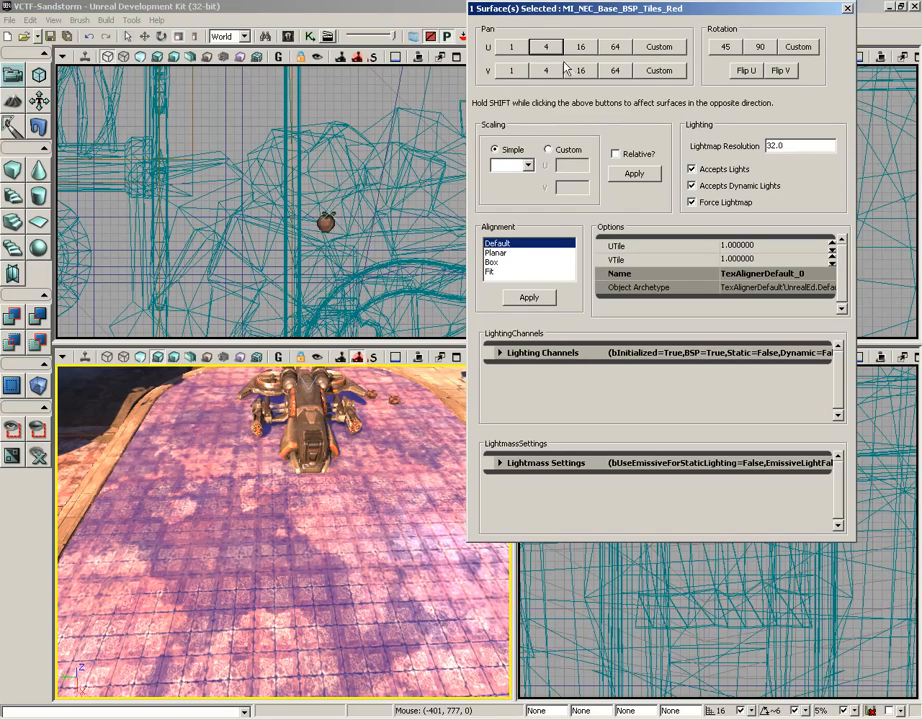
click(546, 48)
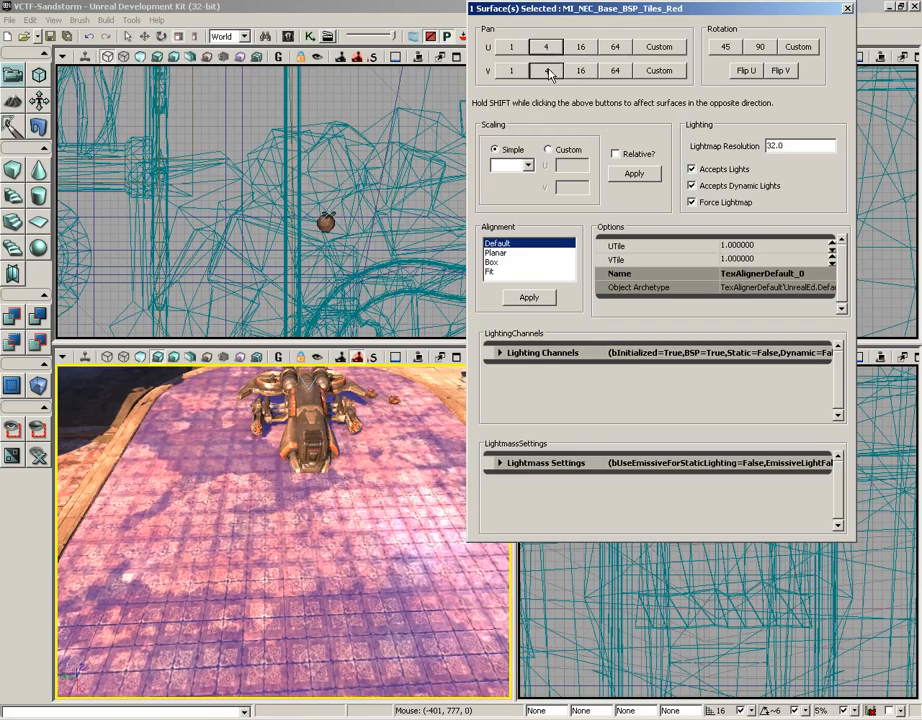
click(540, 72)
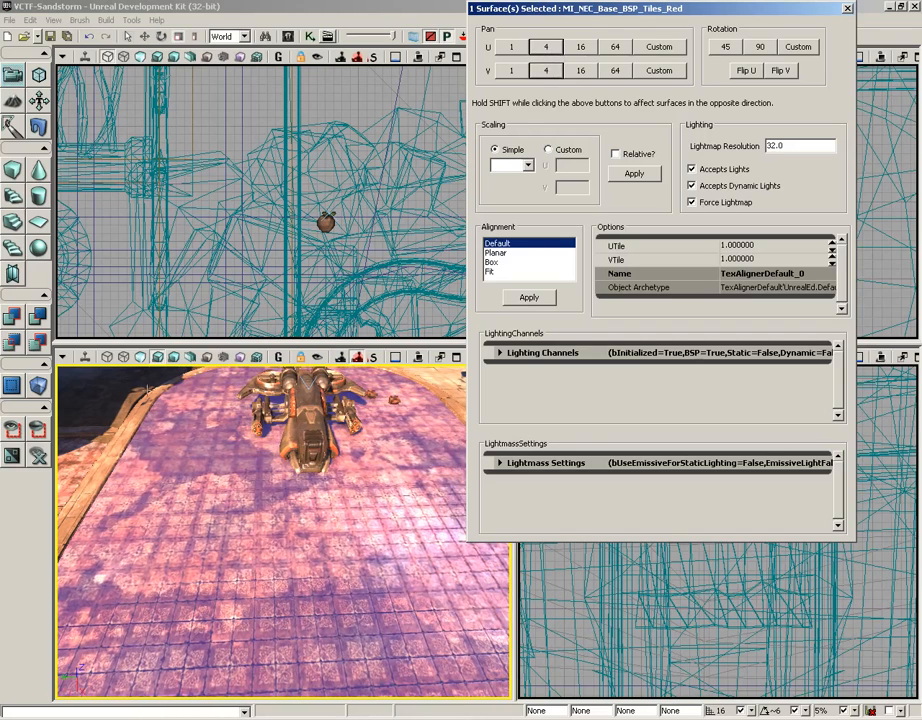
click(848, 8)
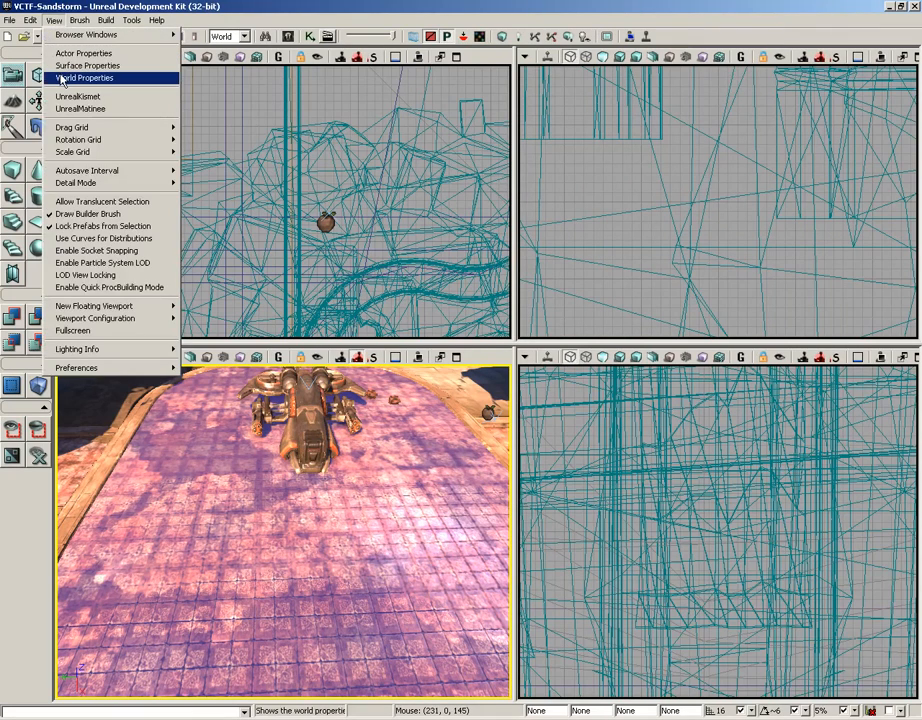
mouse_move(144, 92)
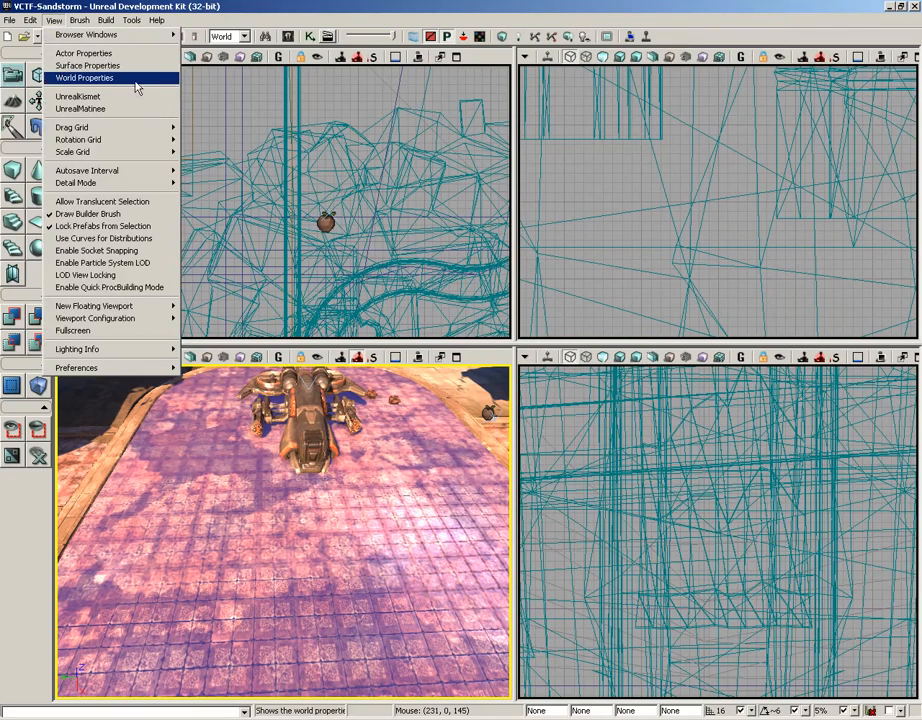
- Show World Properties, peek at Lightmass, then expand ZoneInfo with Kill Z and Soft Kill Z
click(80, 78)
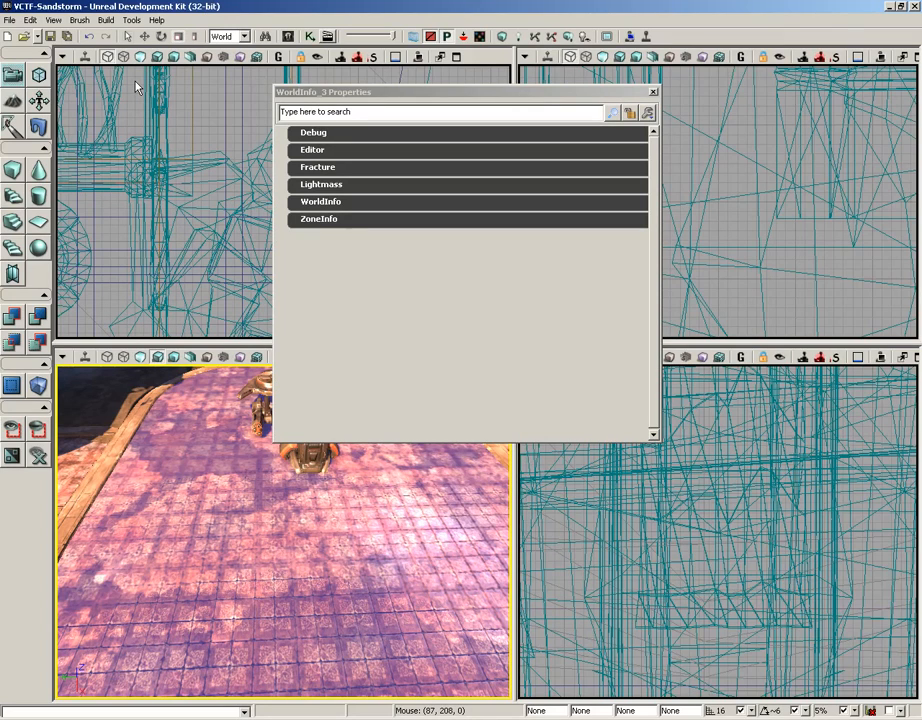
click(320, 184)
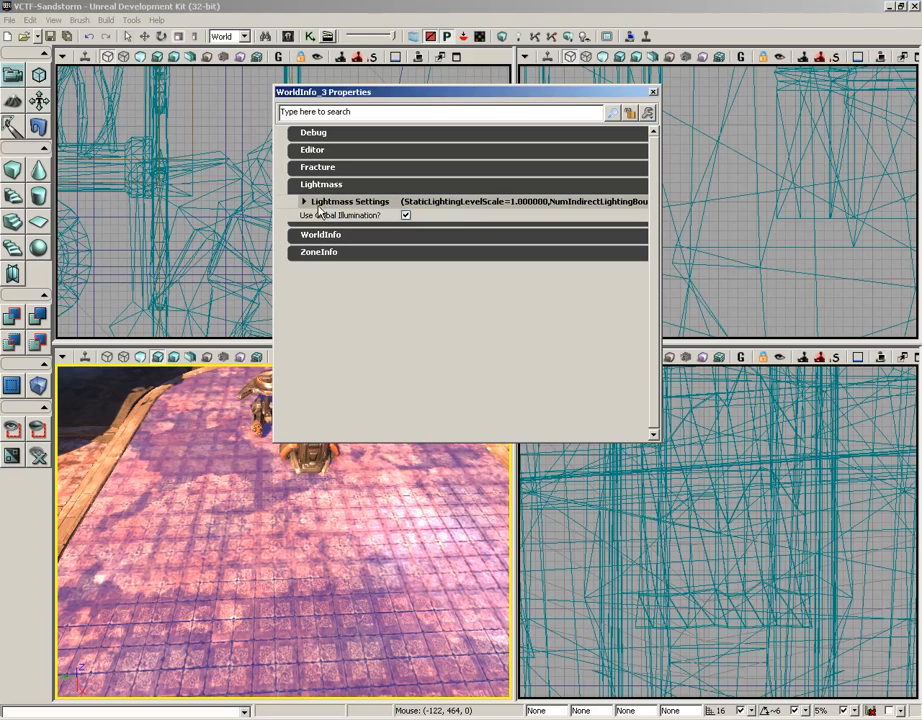
click(320, 184)
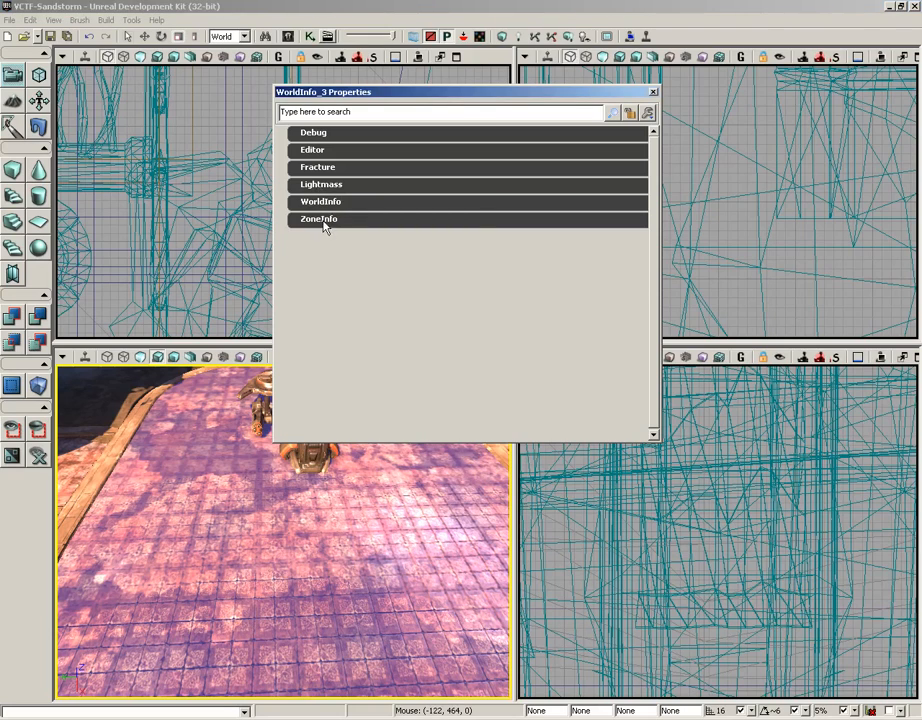
click(320, 218)
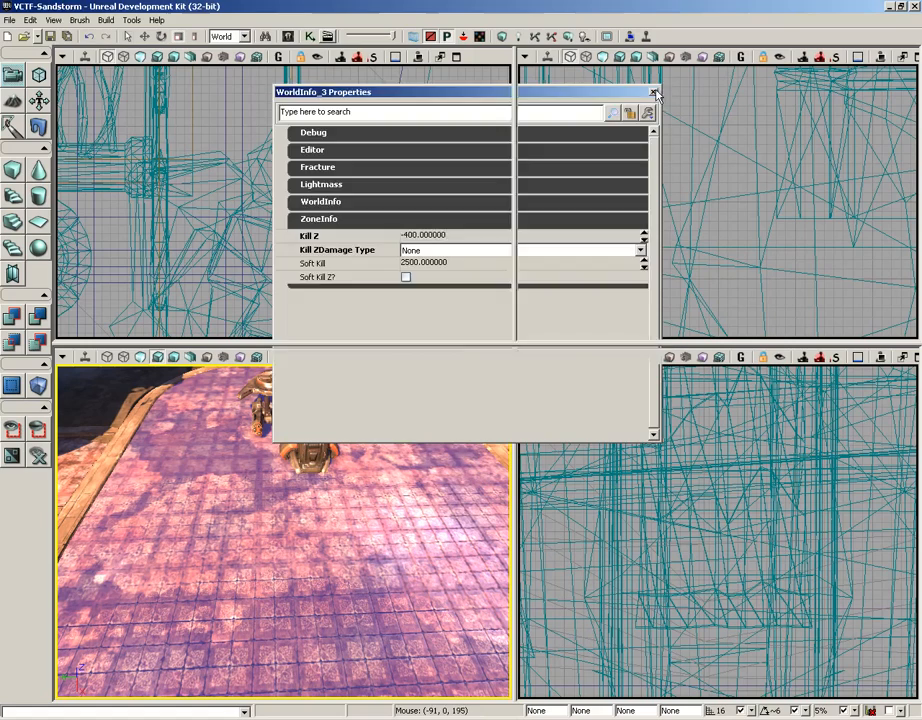
click(76, 20)
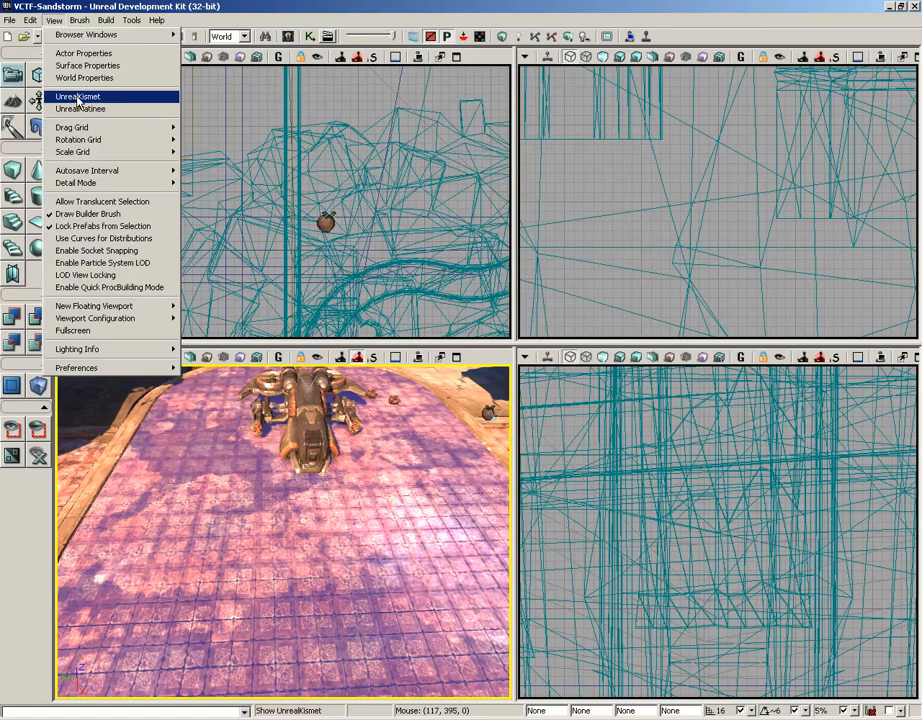
mouse_move(90, 108)
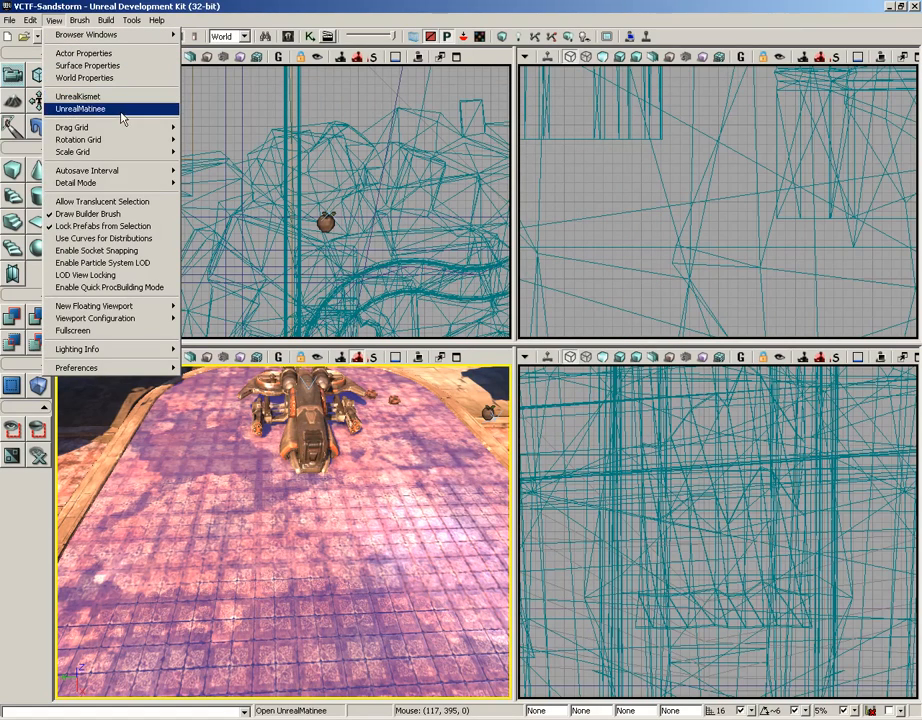
click(74, 92)
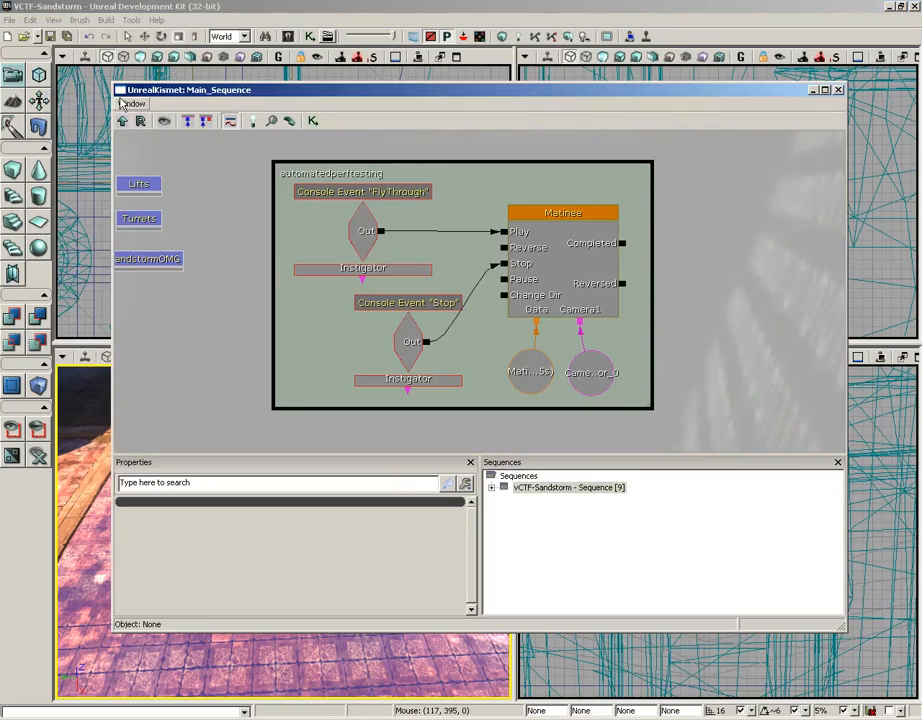
click(590, 372)
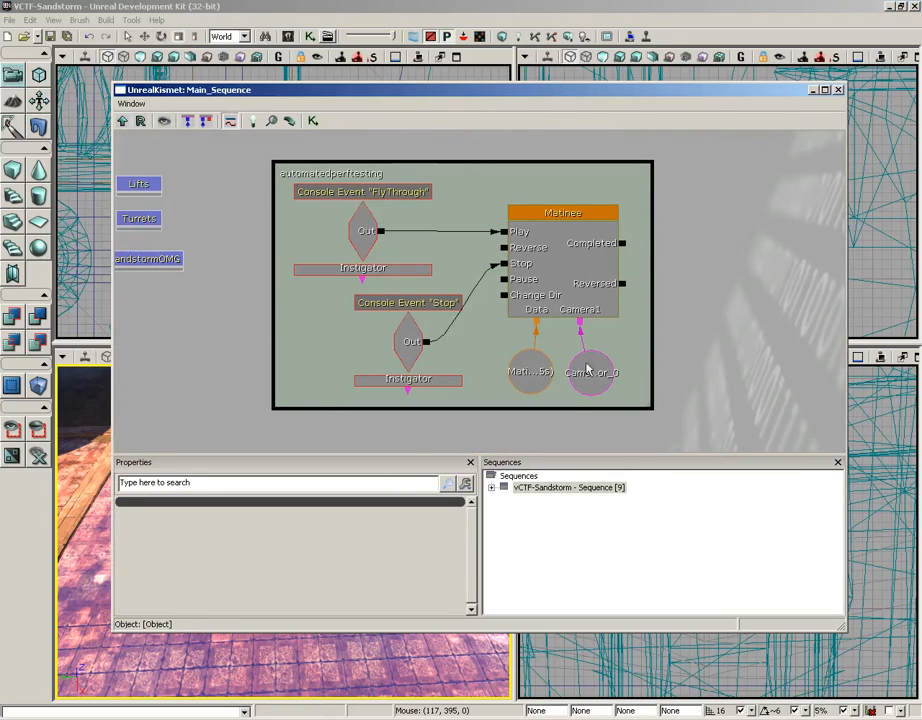
click(362, 210)
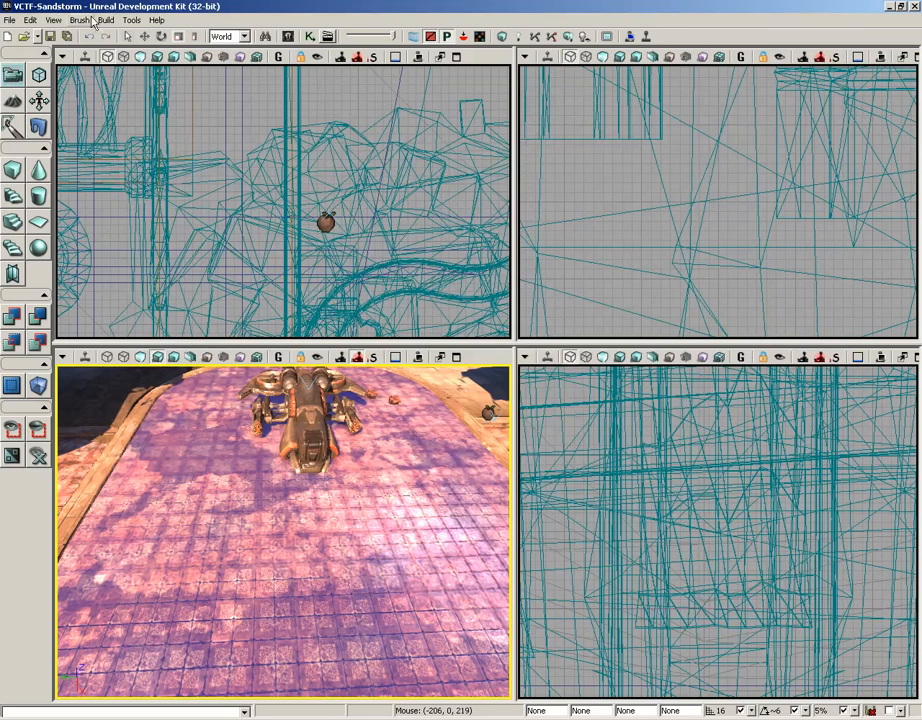
- Preview a level Matinee sequence in the Matinee editor via View > UnrealMatinee and close it
click(78, 20)
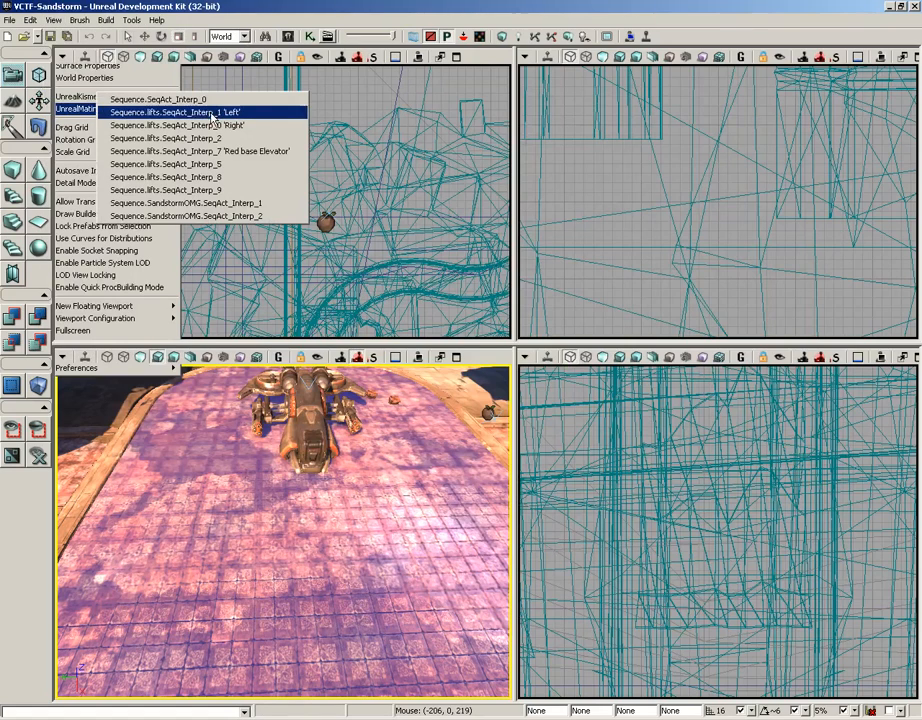
mouse_move(196, 176)
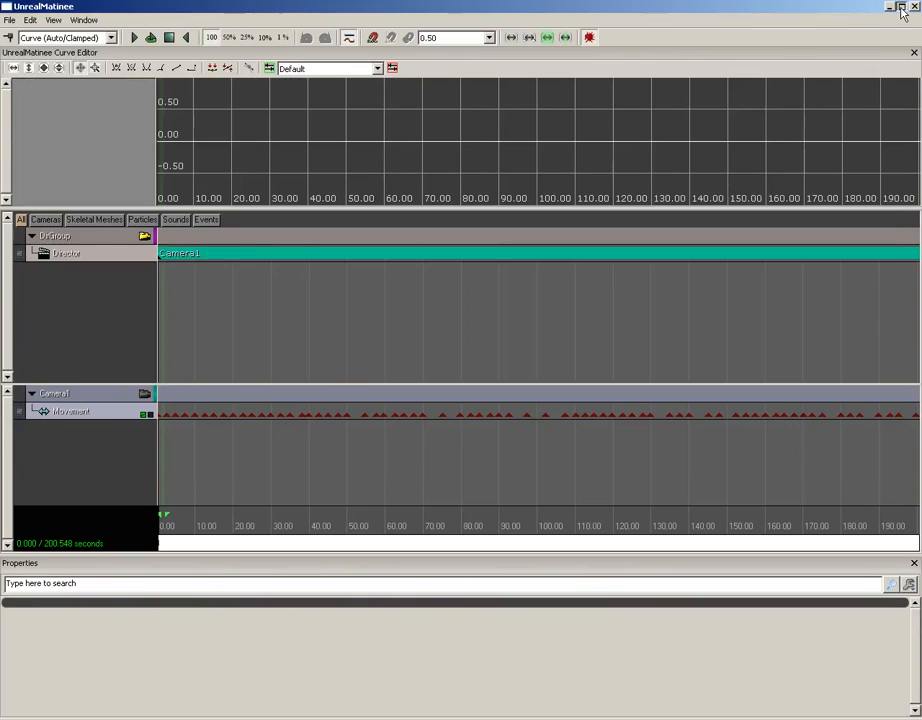
mouse_move(836, 12)
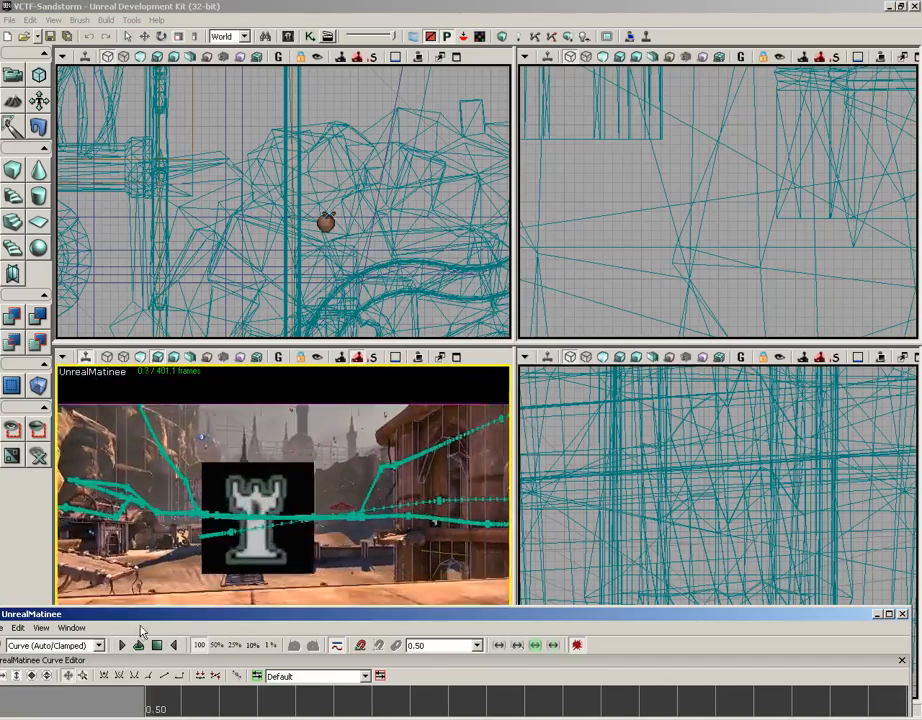
click(116, 646)
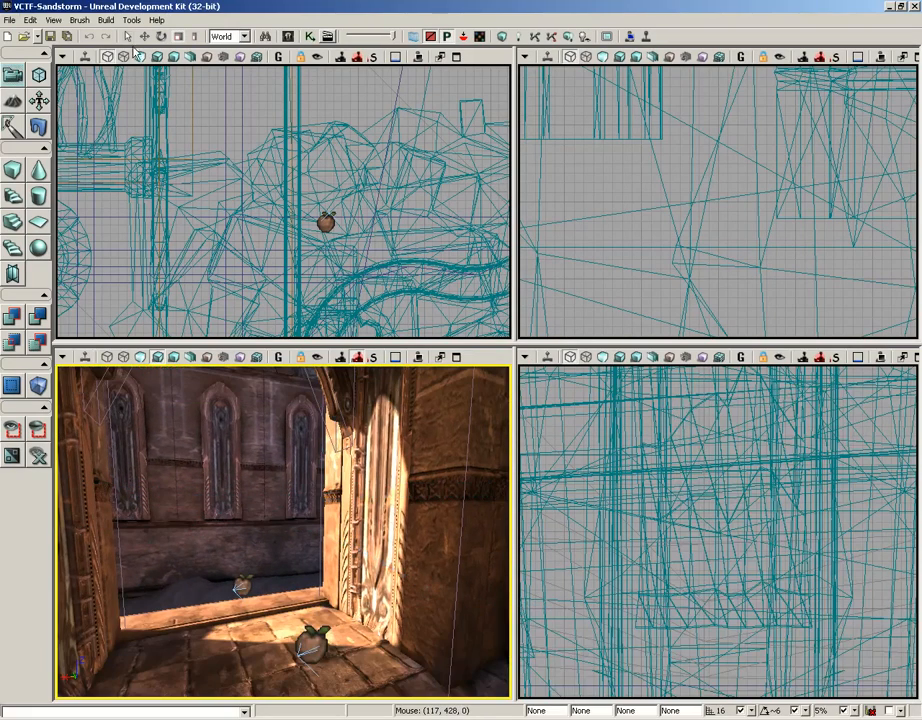
- Review the Drag, Rotation and Scale Grid snap submenus, ending on 5 percent scale snap
click(64, 20)
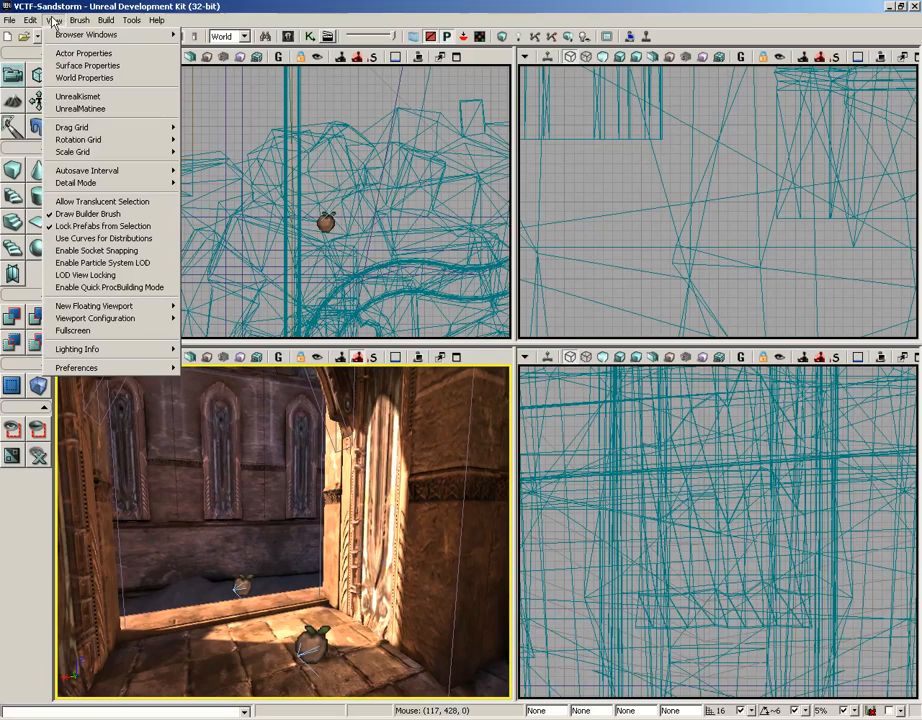
mouse_move(88, 128)
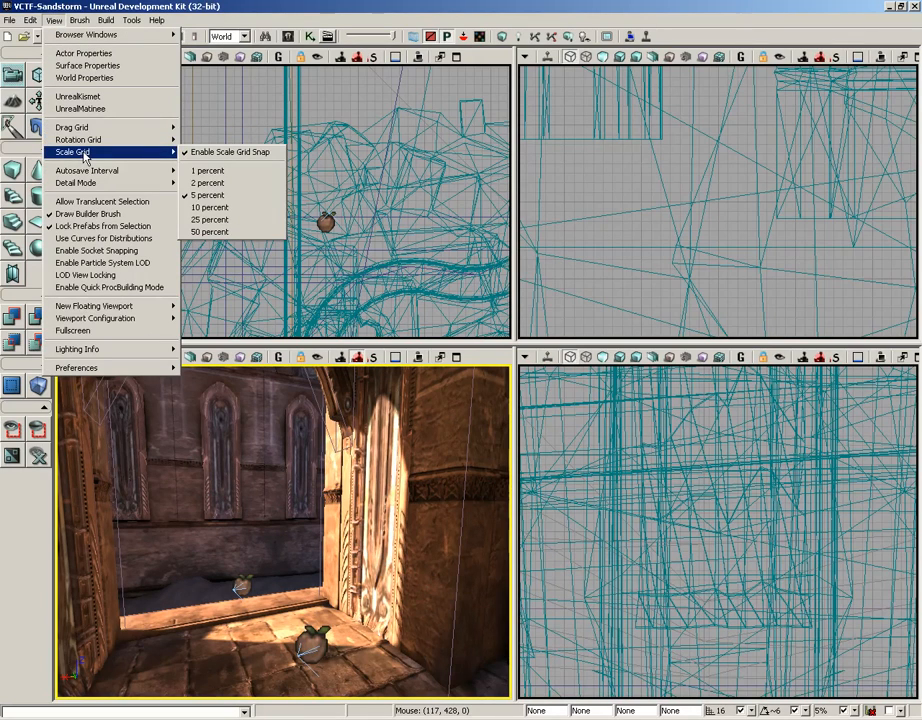
mouse_move(72, 128)
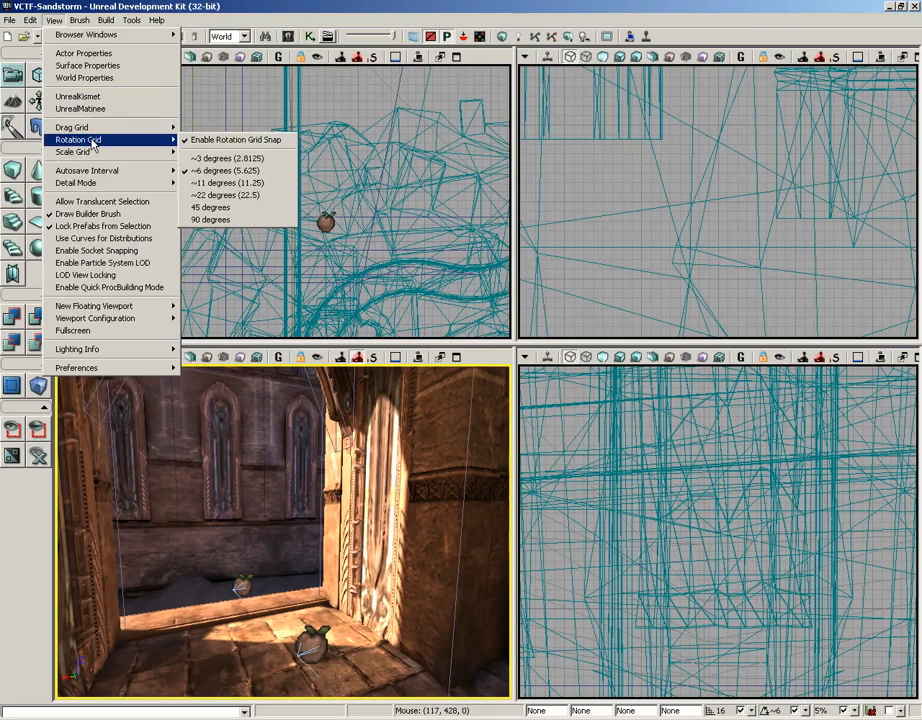
mouse_move(72, 156)
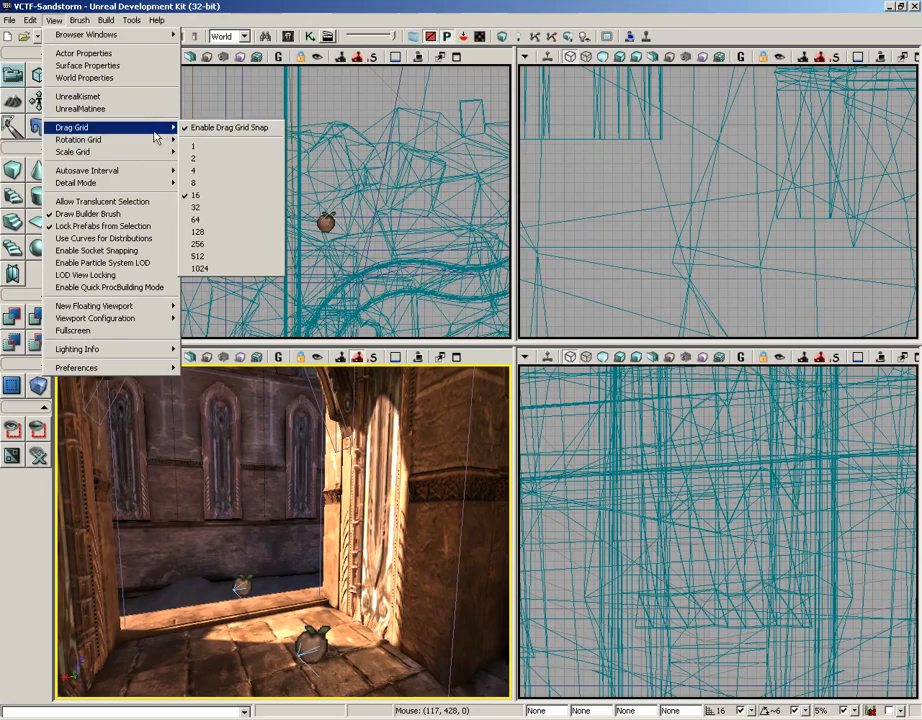
mouse_move(230, 128)
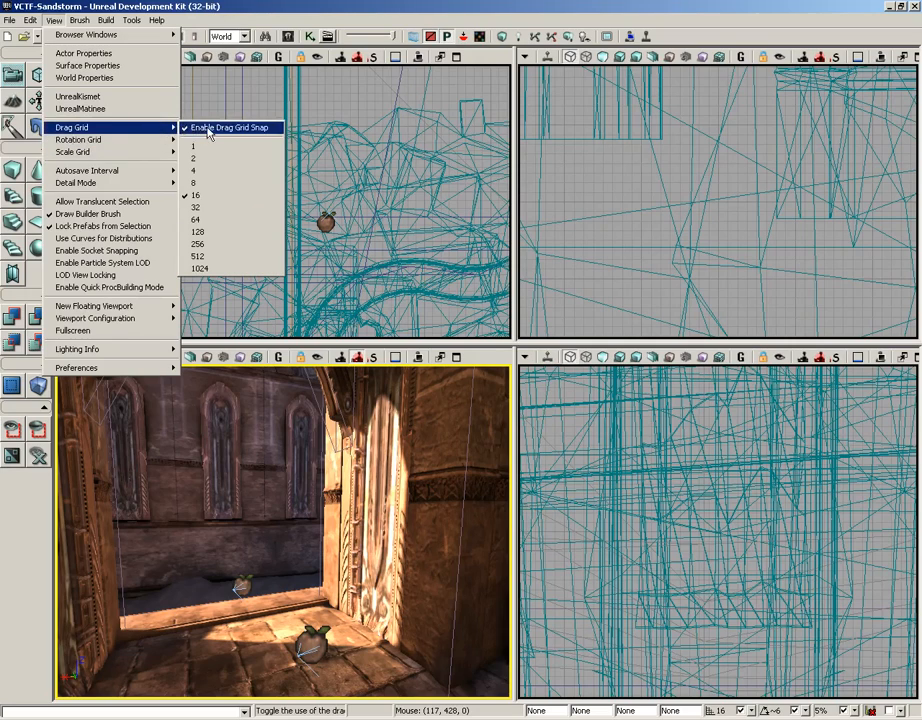
mouse_move(204, 196)
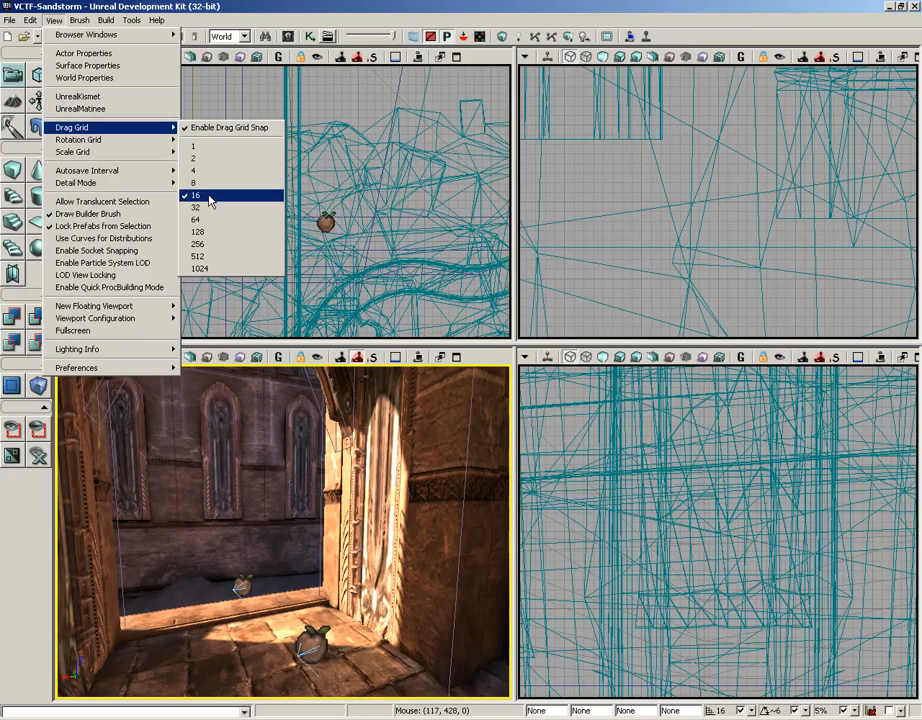
mouse_move(76, 140)
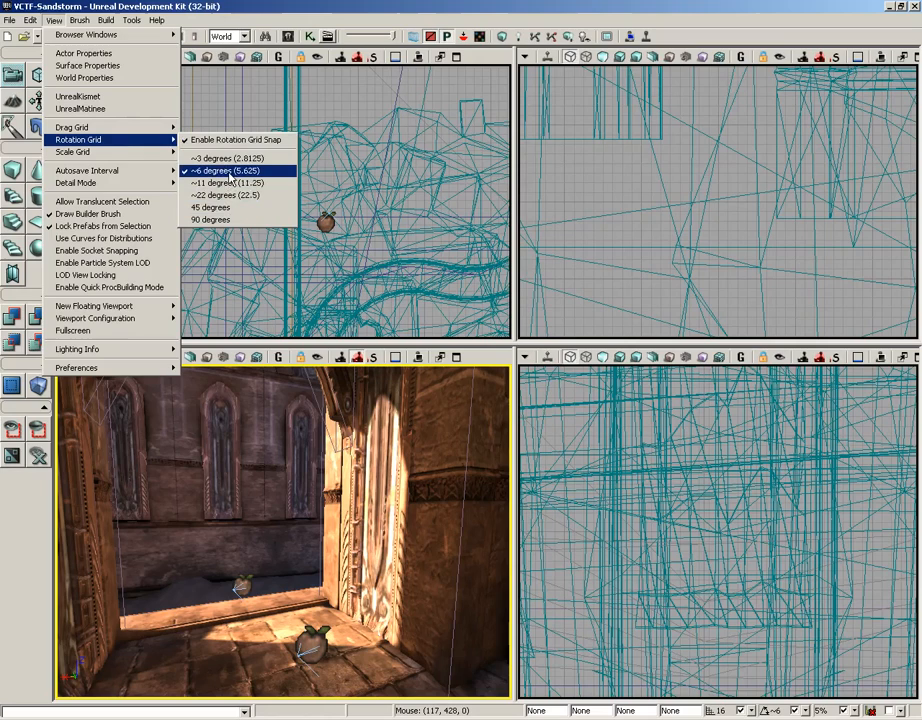
mouse_move(208, 206)
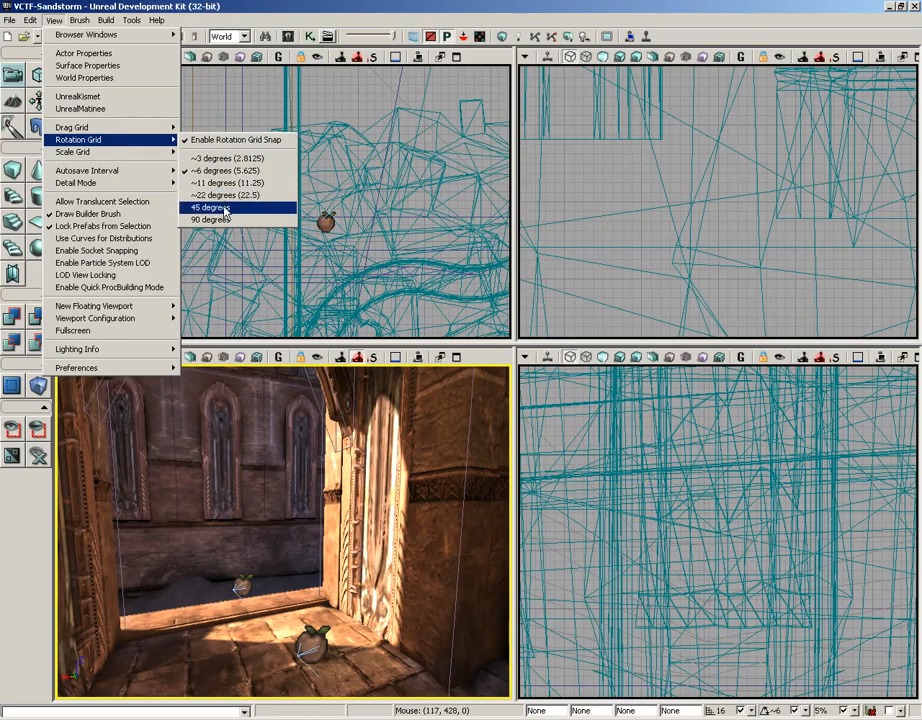
mouse_move(72, 152)
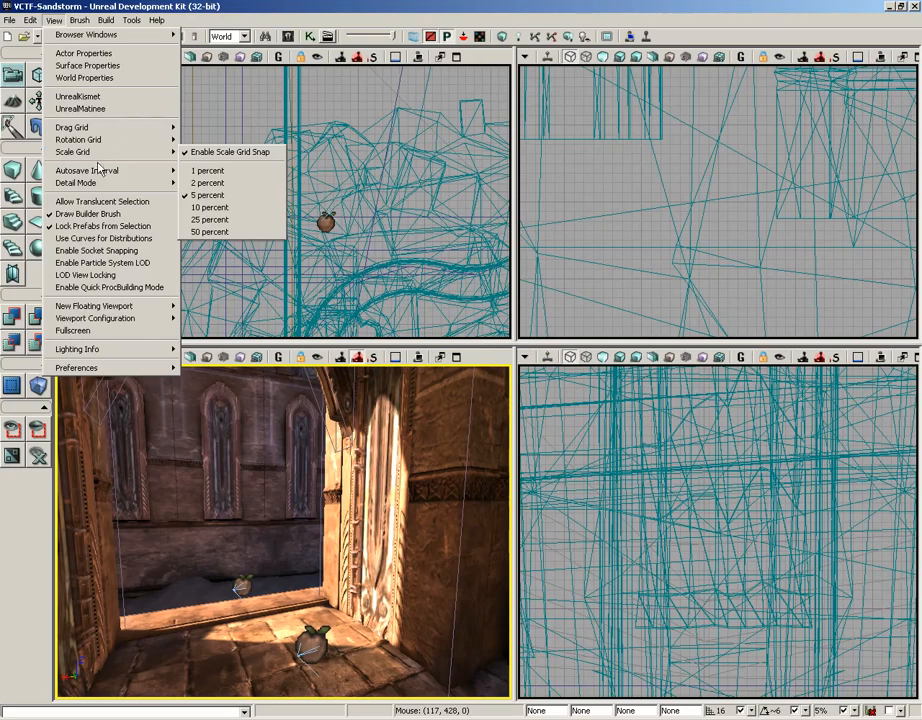
mouse_move(86, 170)
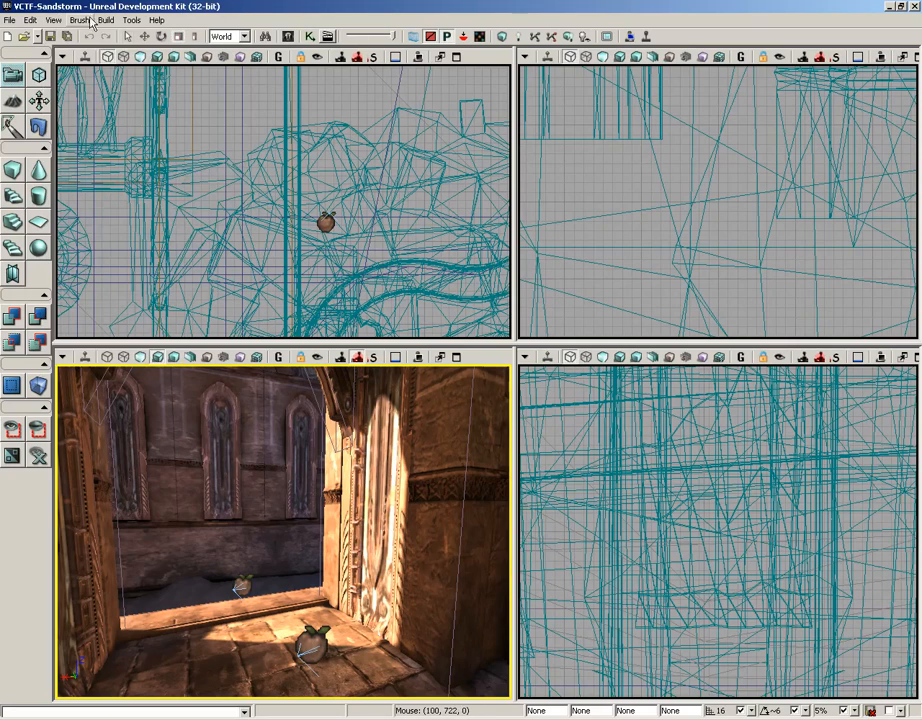
- Show the Drag Grid snap sizes again, with snapping enabled at 16
click(64, 20)
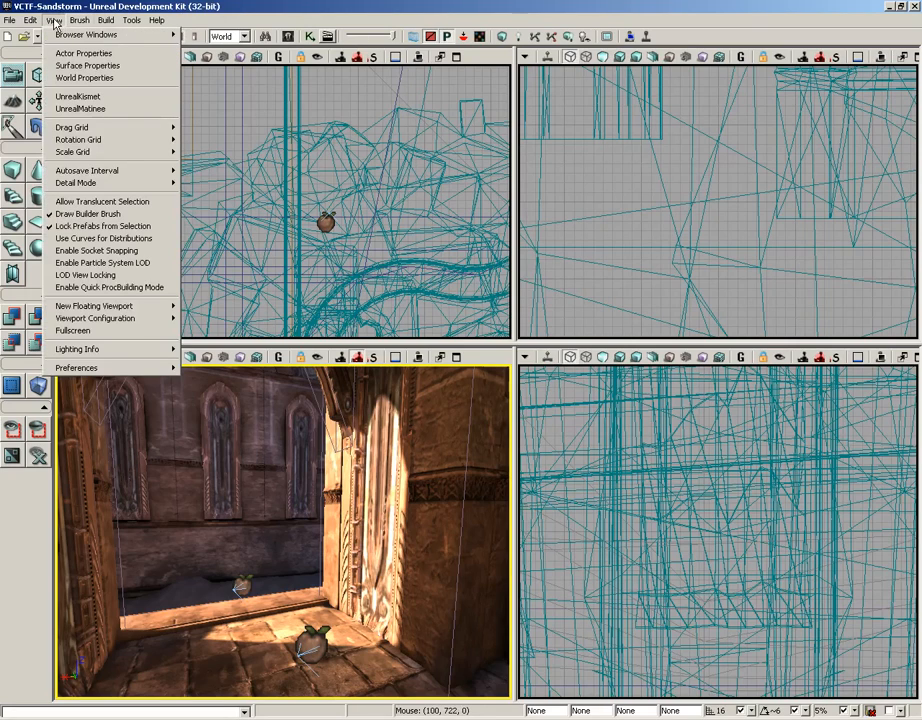
mouse_move(84, 108)
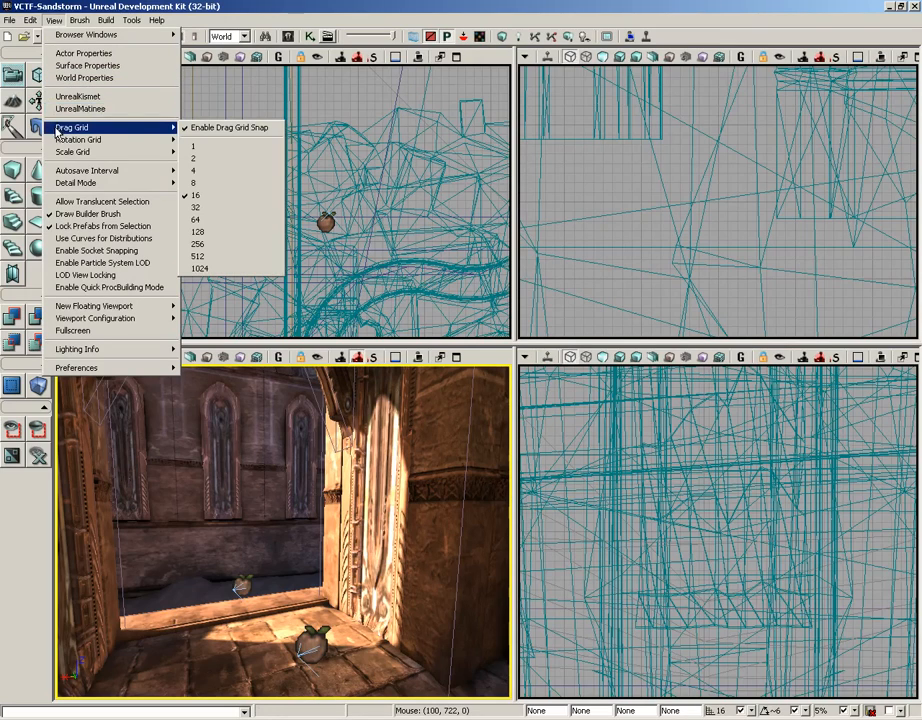
mouse_move(76, 184)
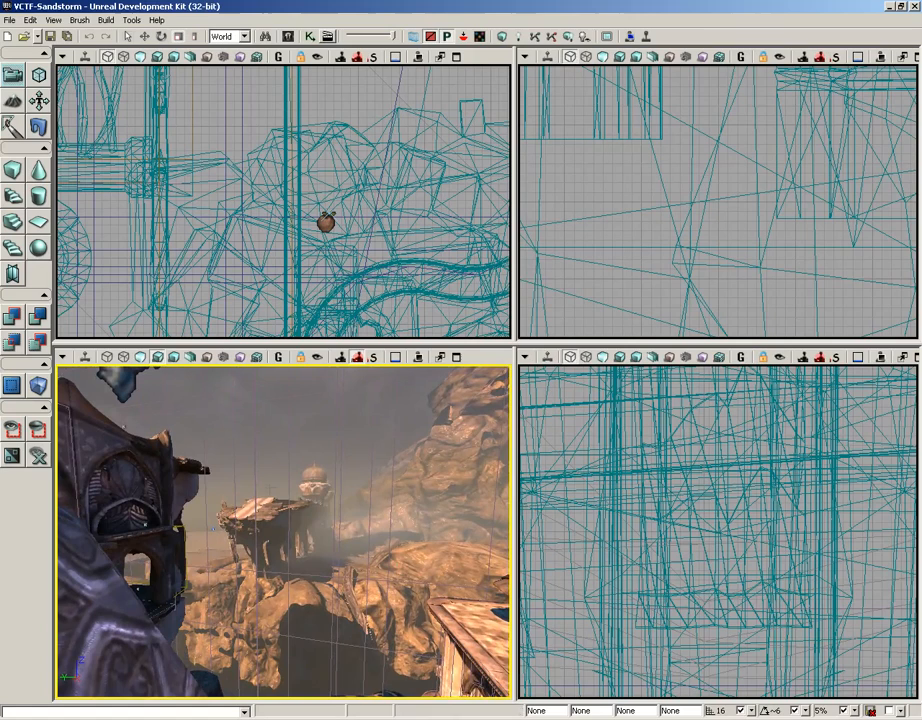
click(58, 22)
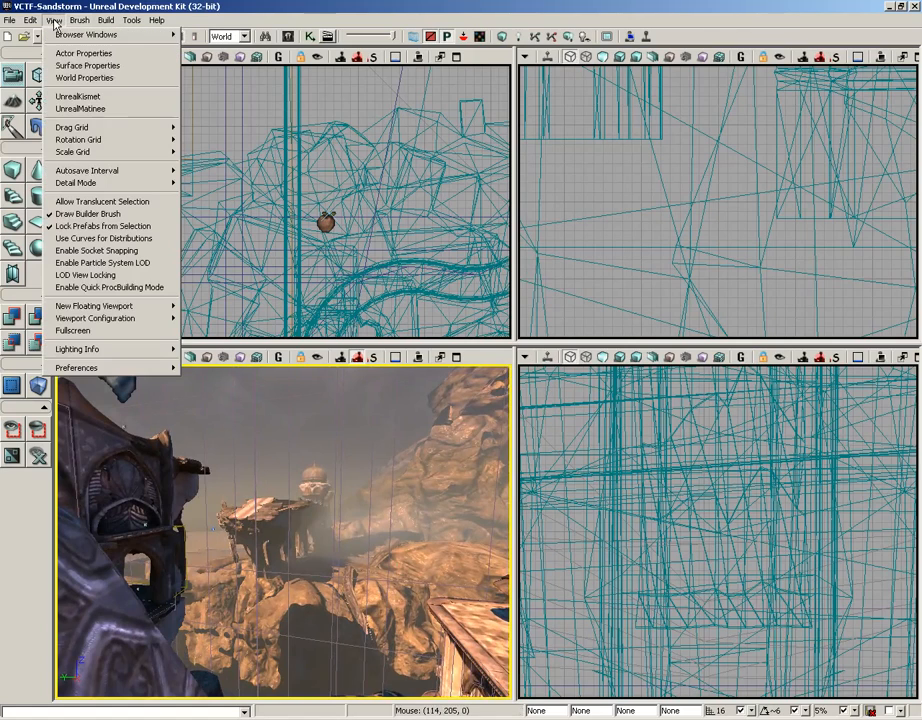
mouse_move(76, 184)
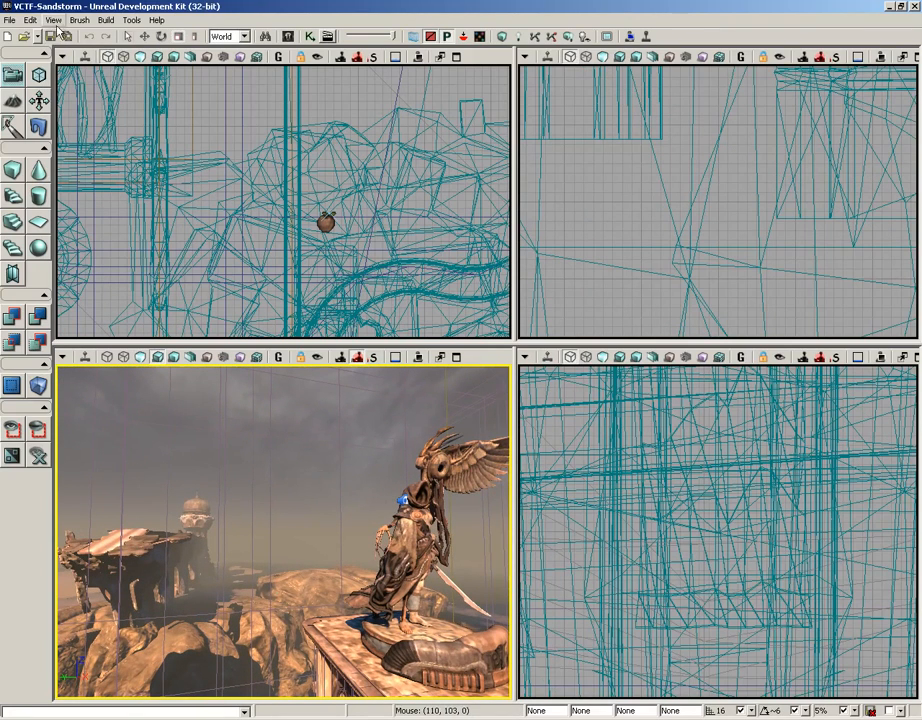
click(76, 22)
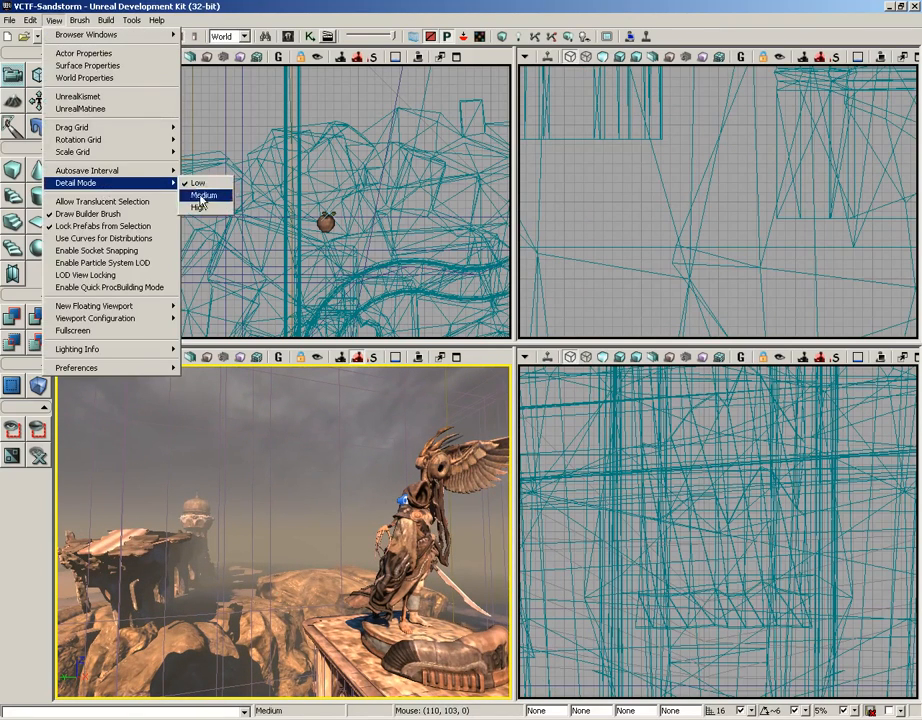
click(204, 194)
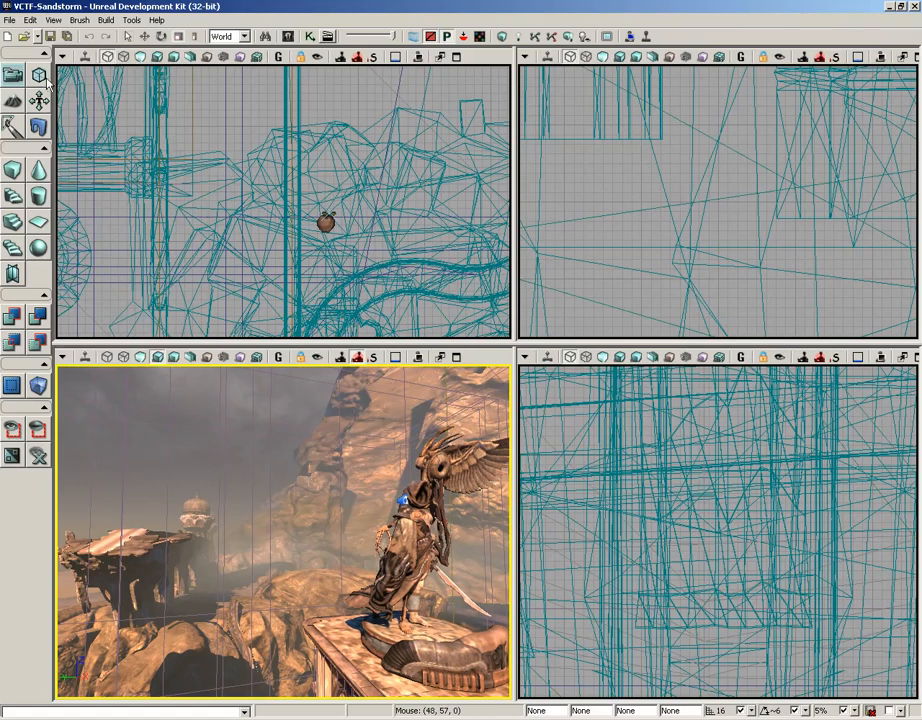
click(76, 20)
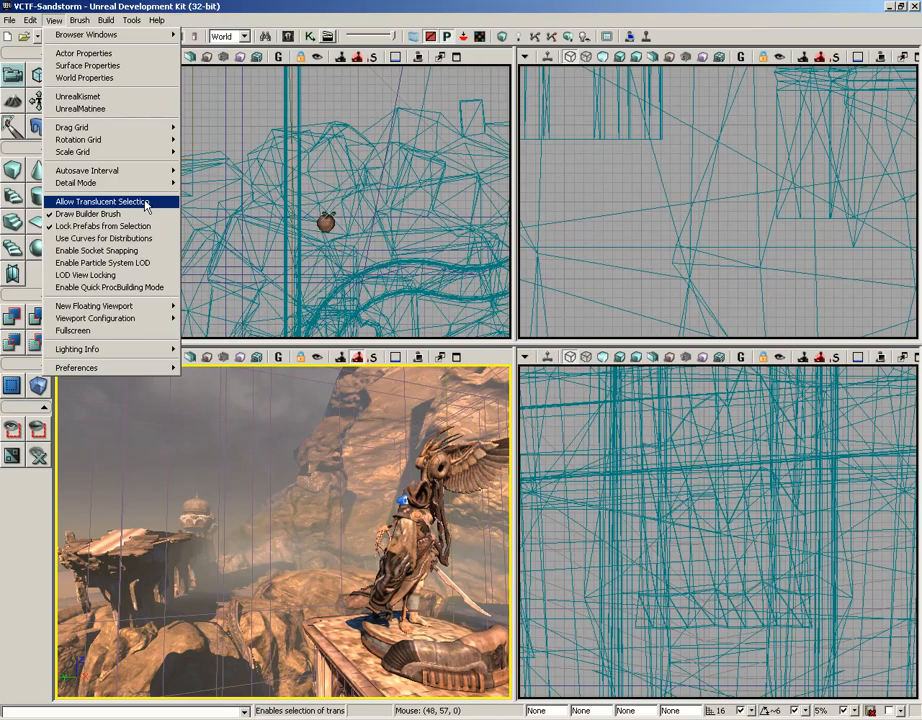
mouse_move(156, 204)
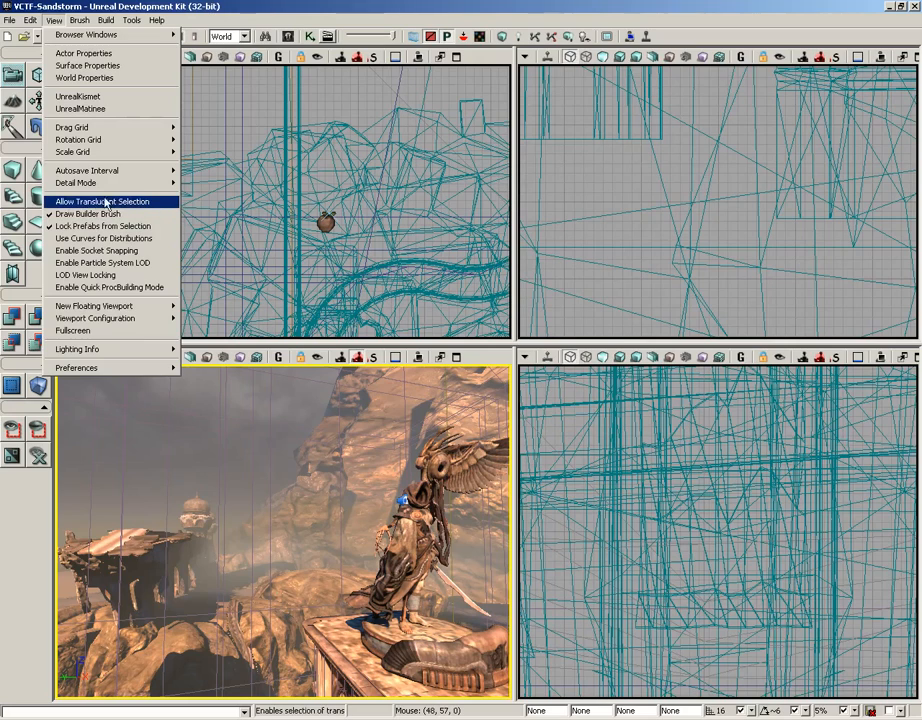
mouse_move(62, 214)
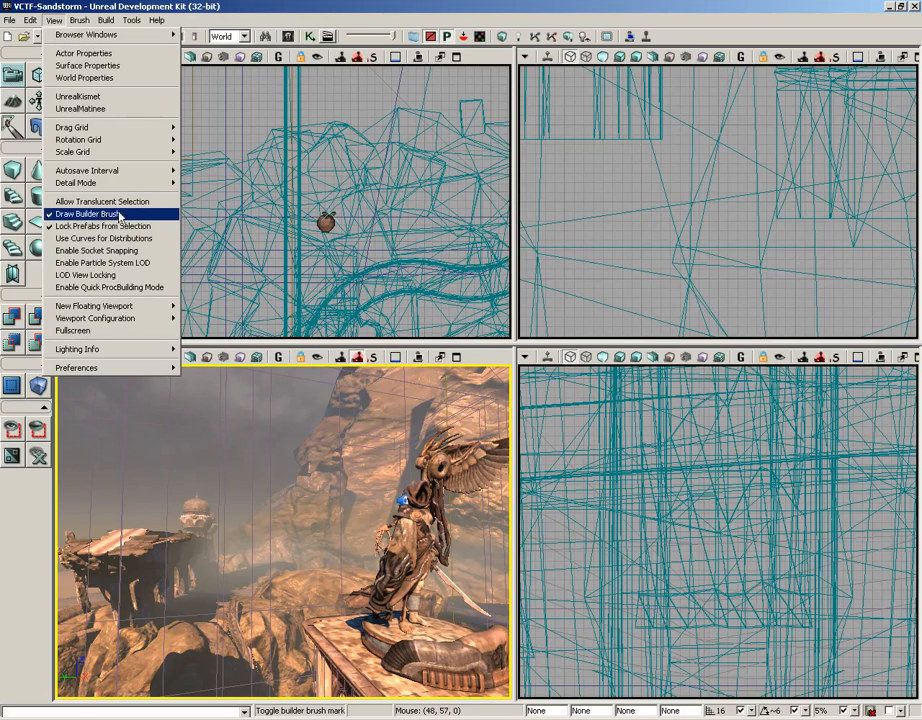
mouse_move(138, 216)
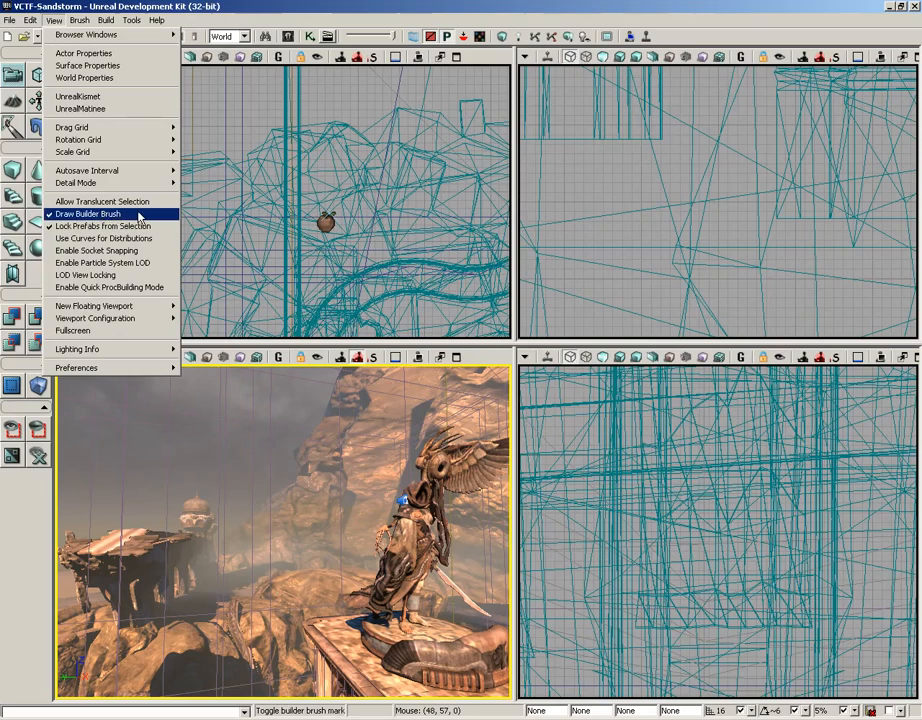
mouse_move(104, 224)
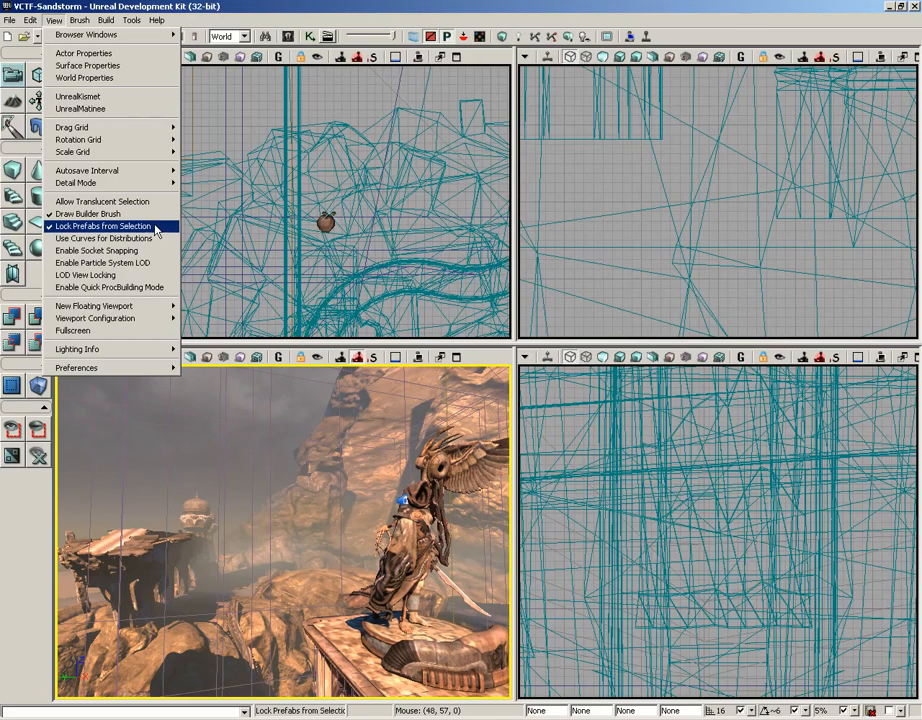
mouse_move(104, 238)
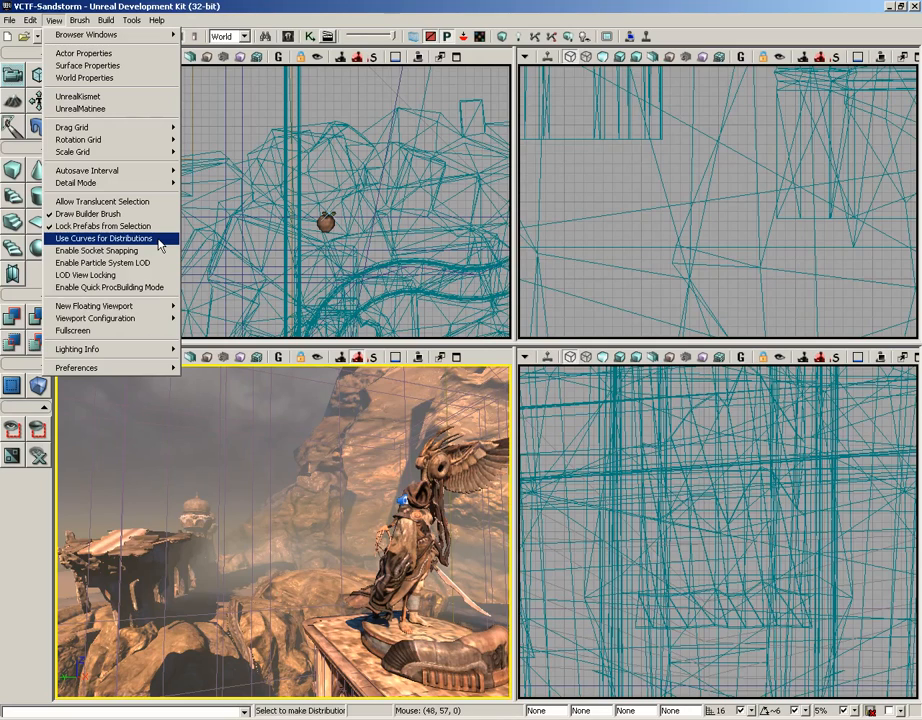
mouse_move(96, 250)
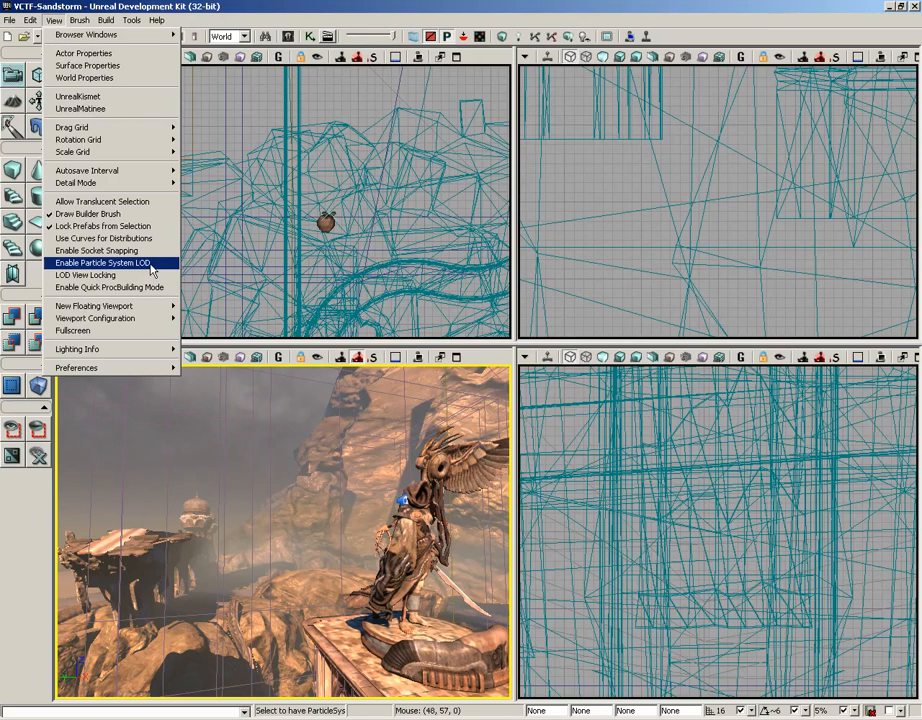
mouse_move(84, 276)
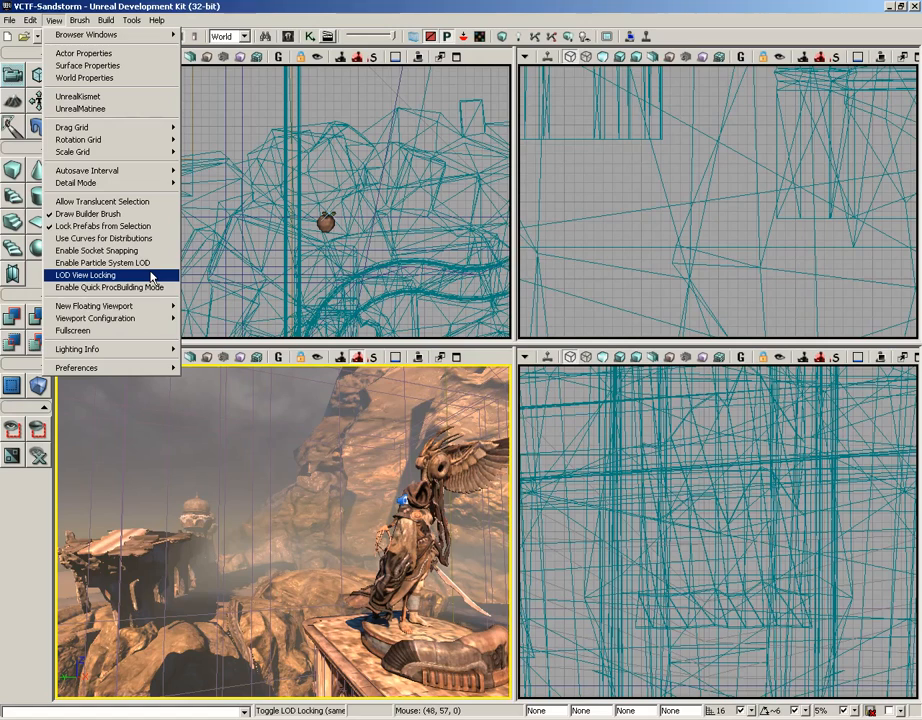
mouse_move(108, 288)
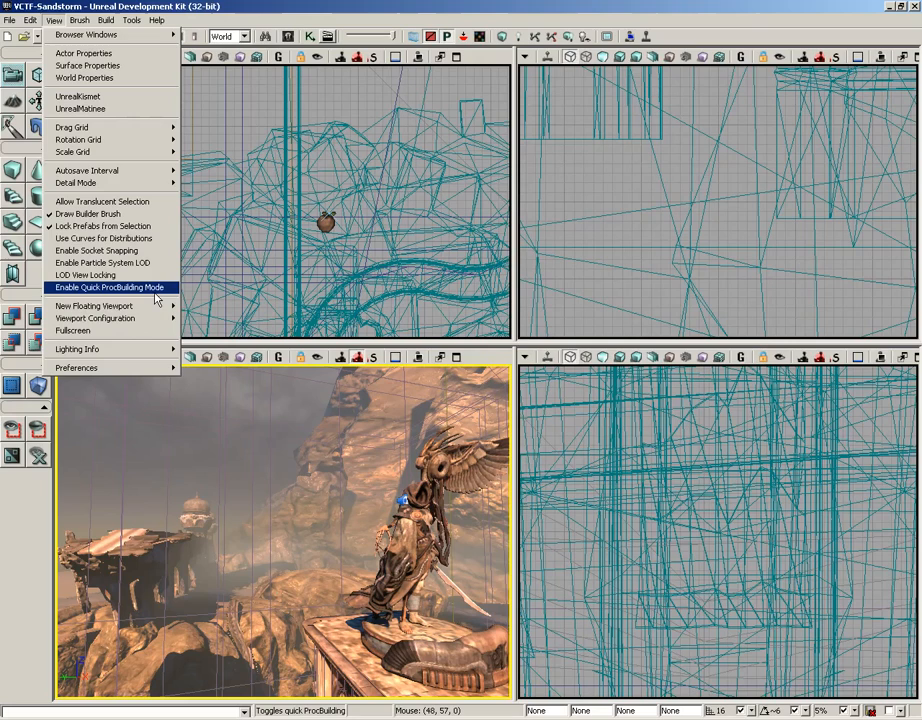
mouse_move(100, 306)
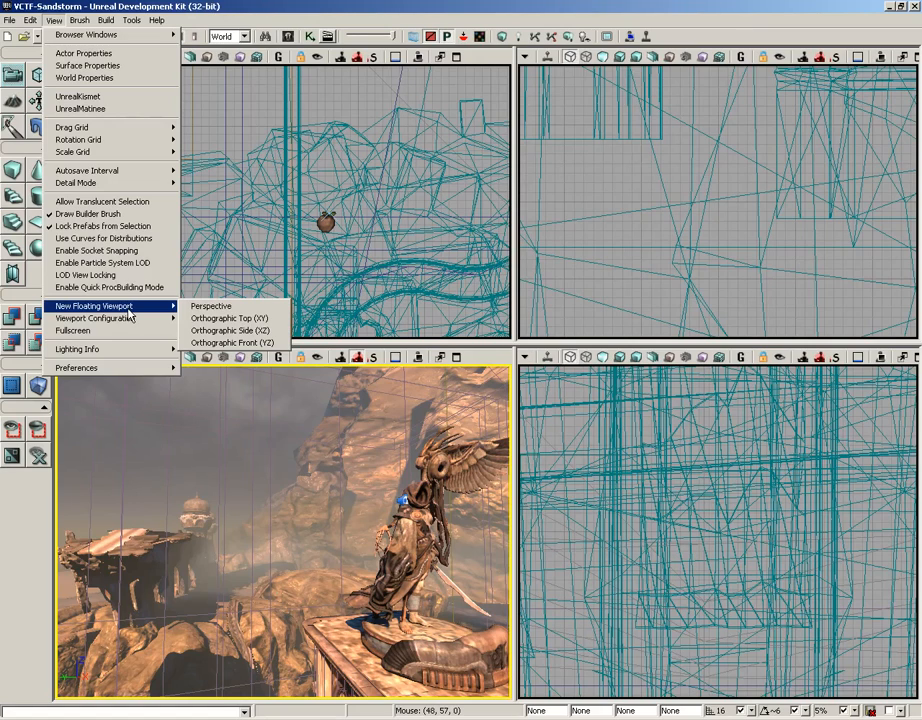
mouse_move(212, 306)
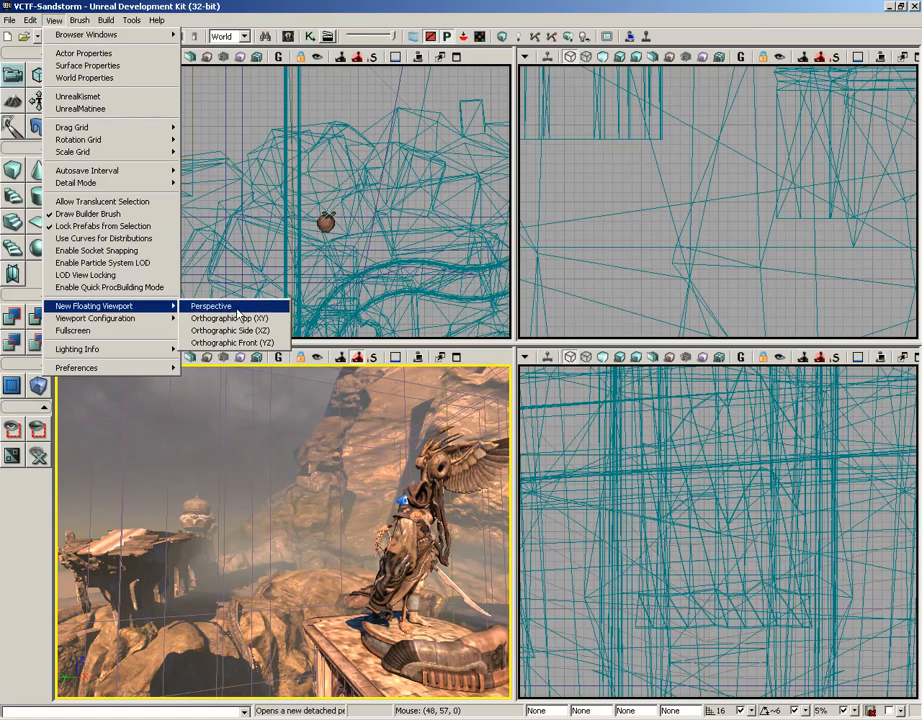
click(210, 306)
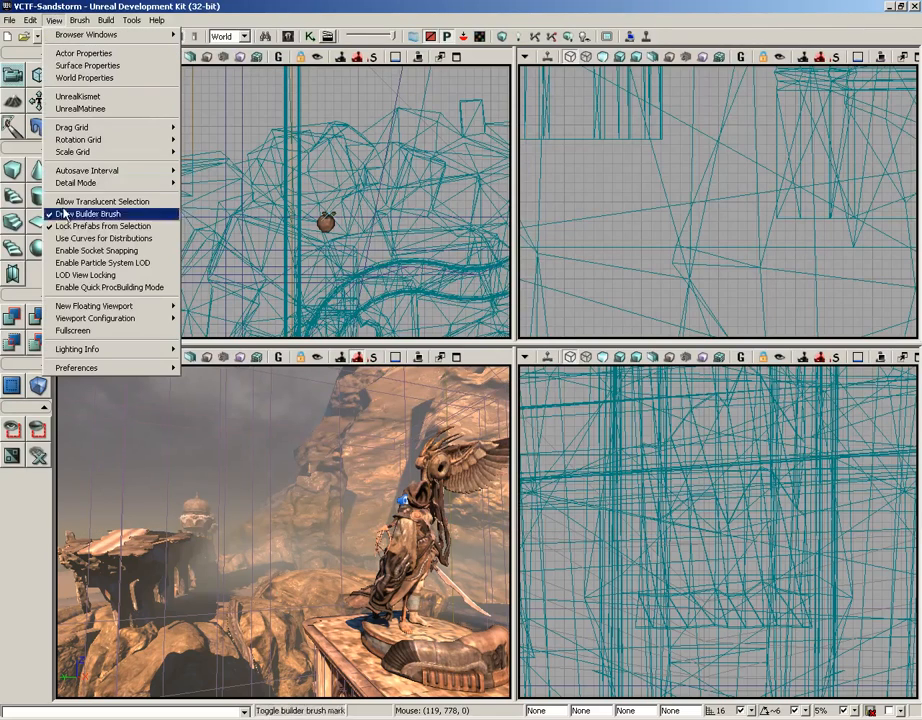
mouse_move(96, 318)
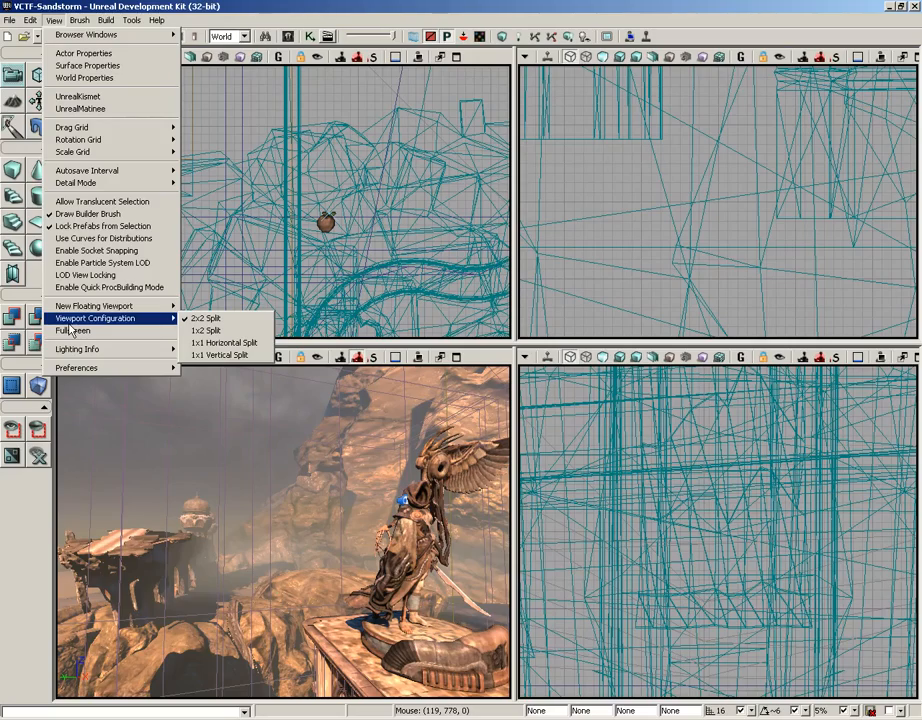
- Try the 1x2 split viewport layout, then switch to the 2x2 split of four equal viewports
click(218, 356)
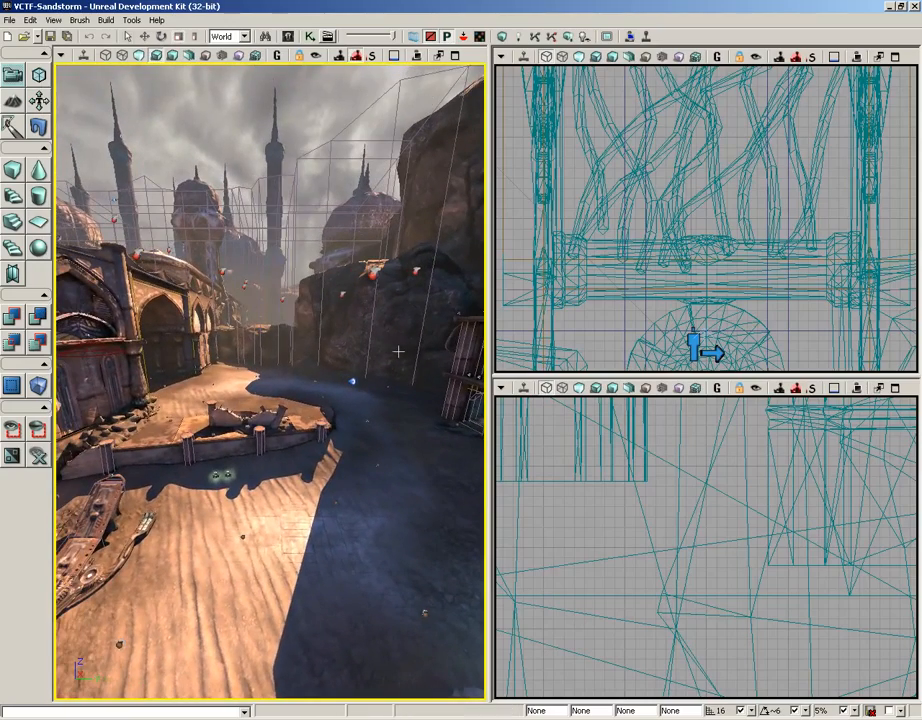
click(68, 20)
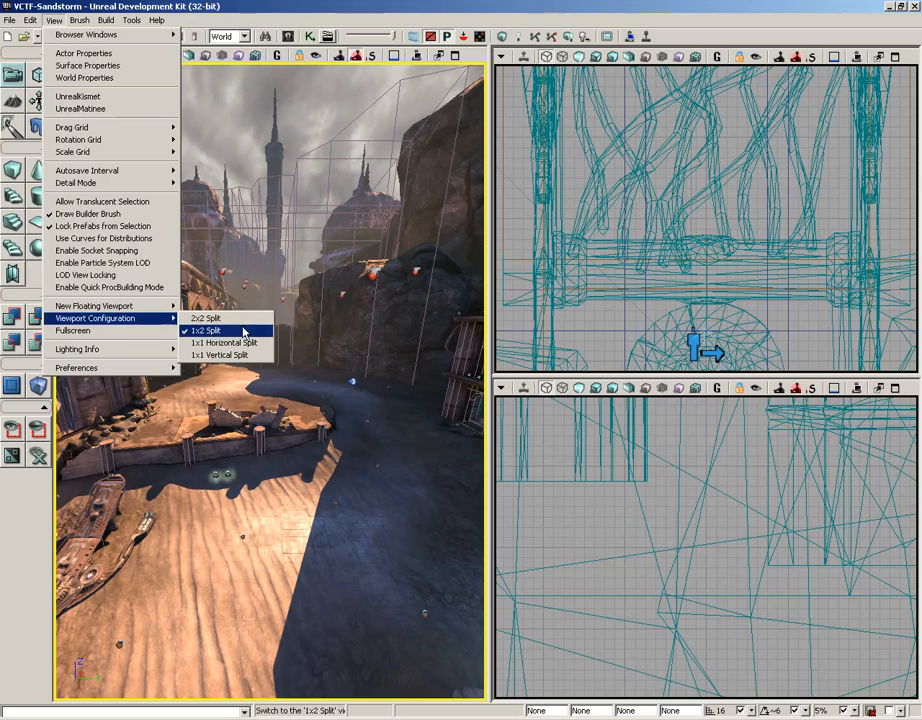
mouse_move(208, 318)
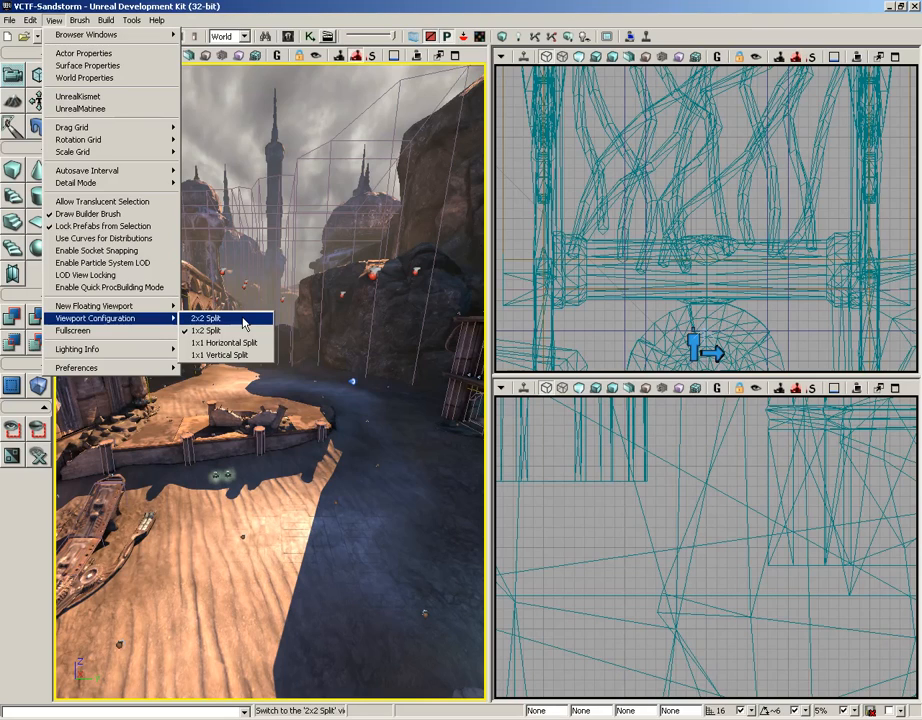
mouse_move(356, 154)
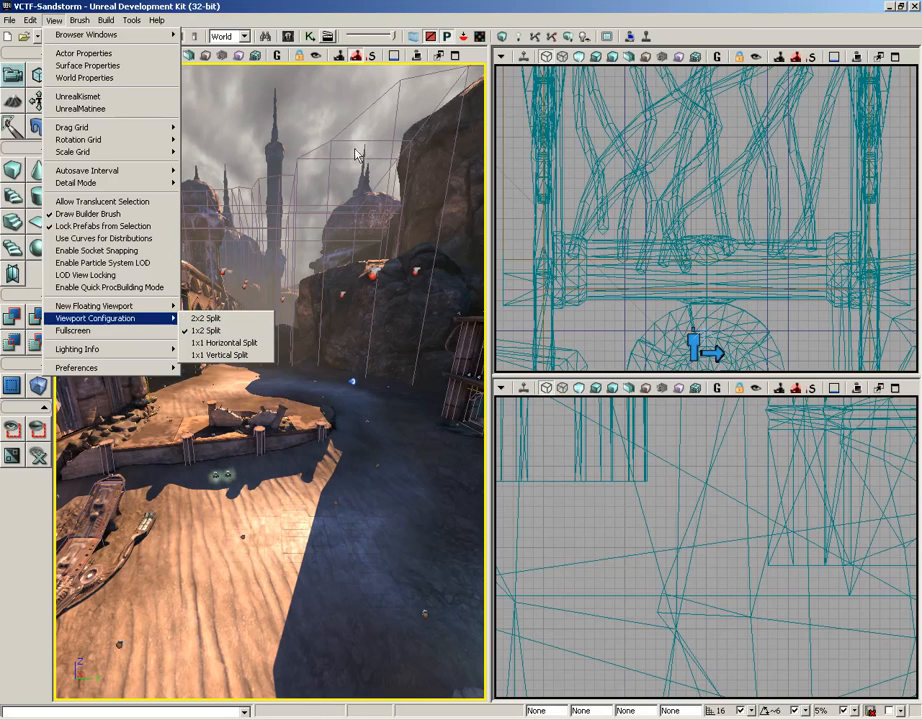
mouse_move(74, 78)
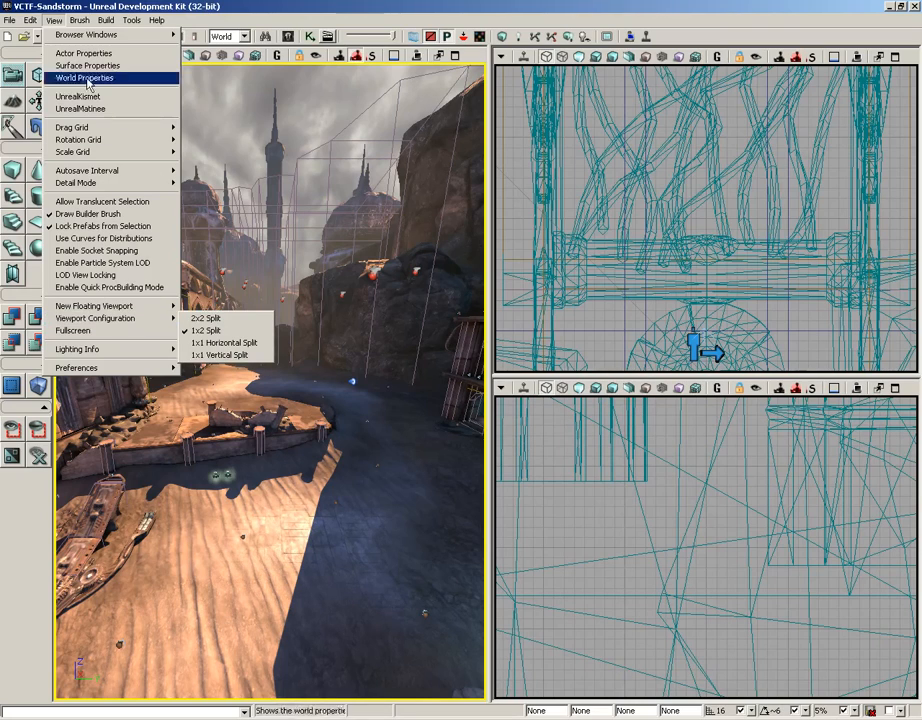
mouse_move(96, 318)
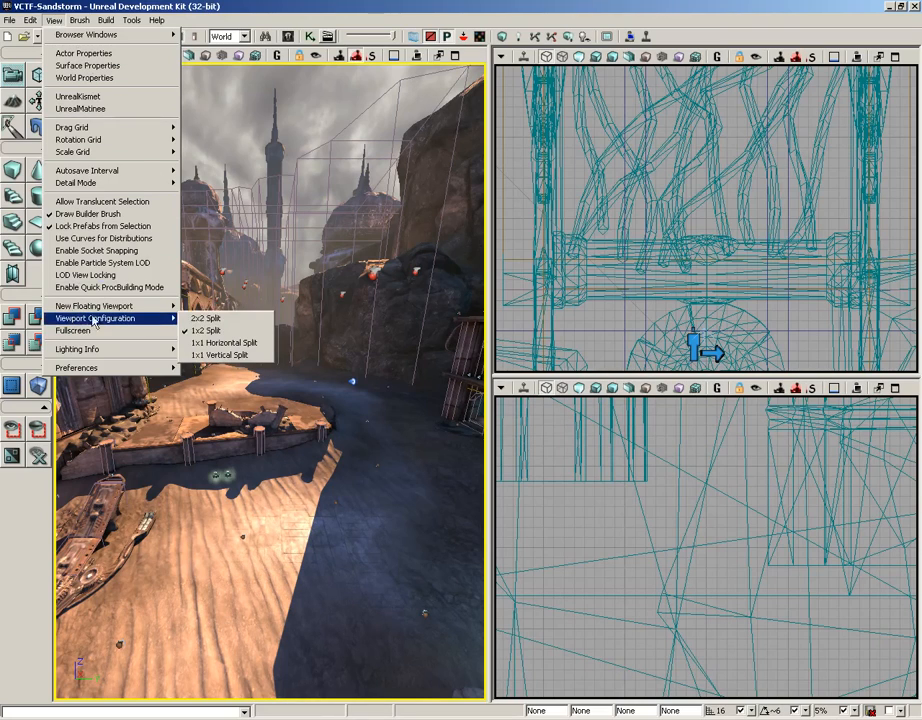
click(204, 318)
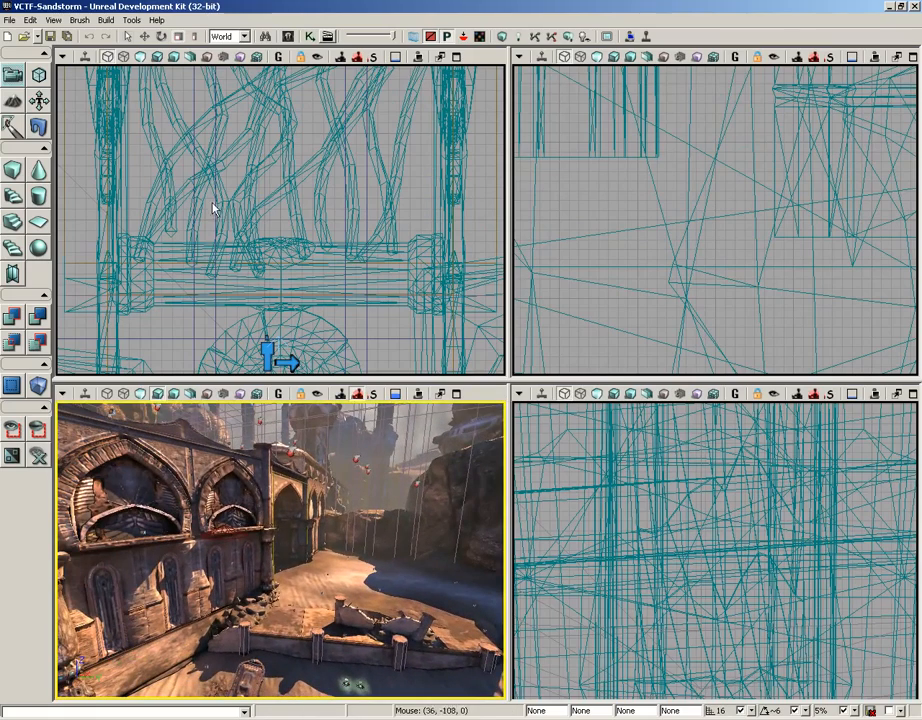
- Toggle the editor into fullscreen via View > Fullscreen and back to a normal window
click(72, 22)
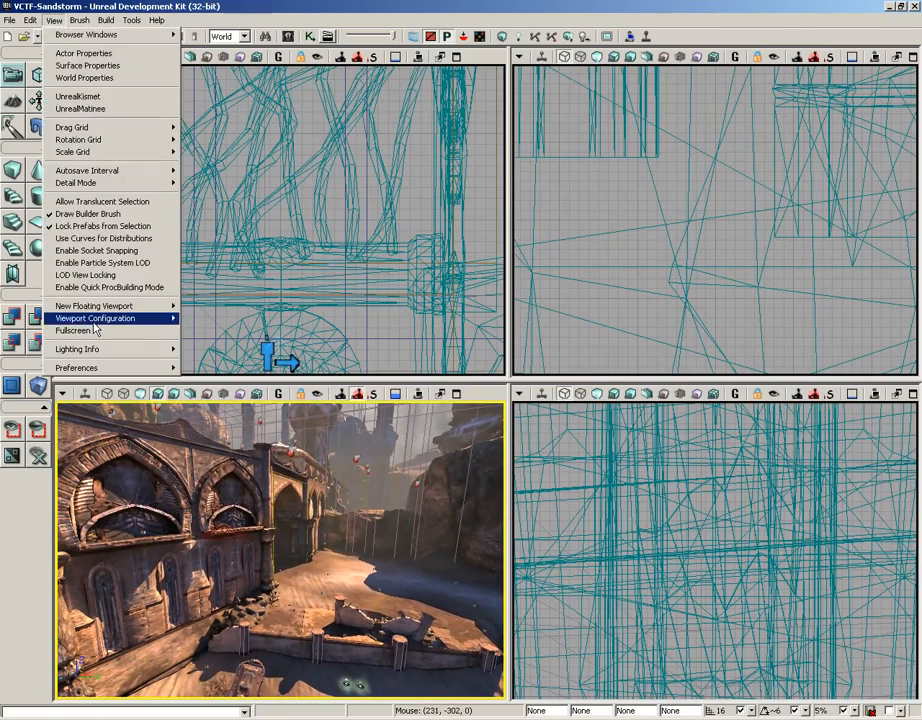
mouse_move(72, 330)
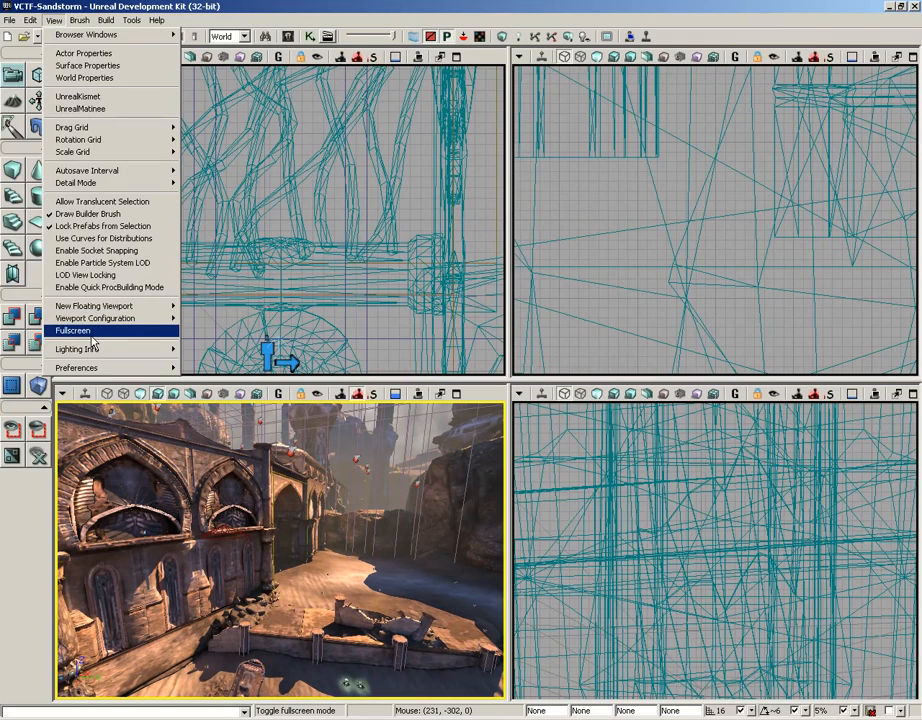
mouse_move(98, 334)
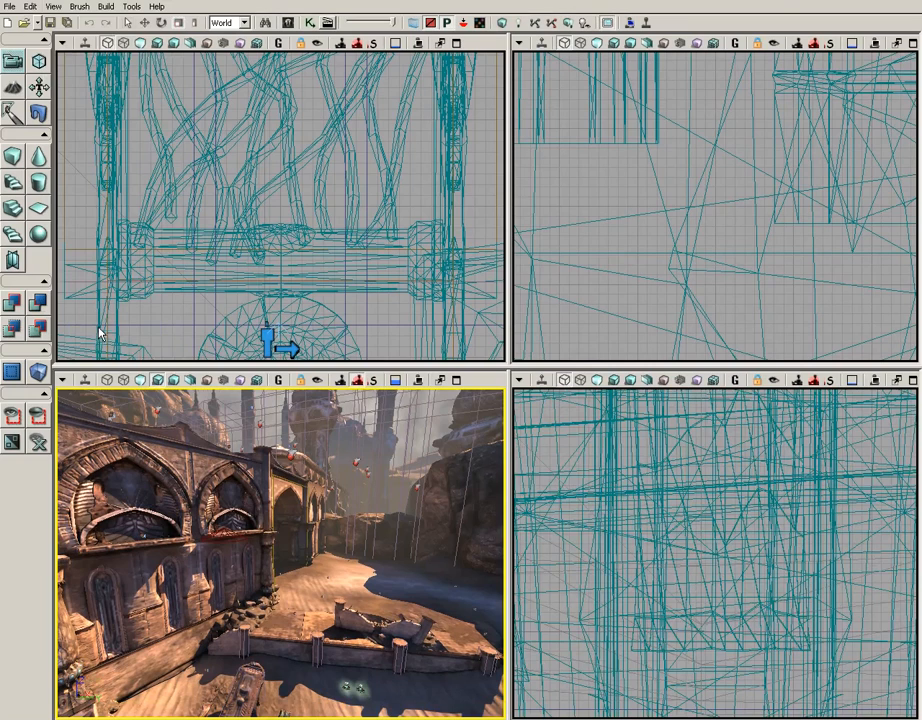
mouse_move(820, 46)
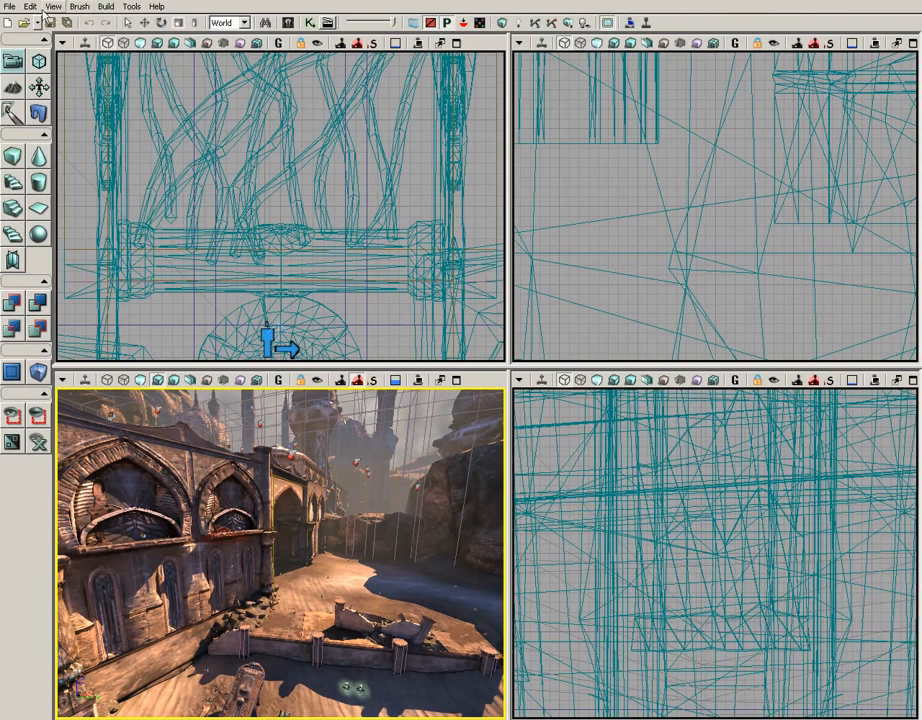
click(68, 8)
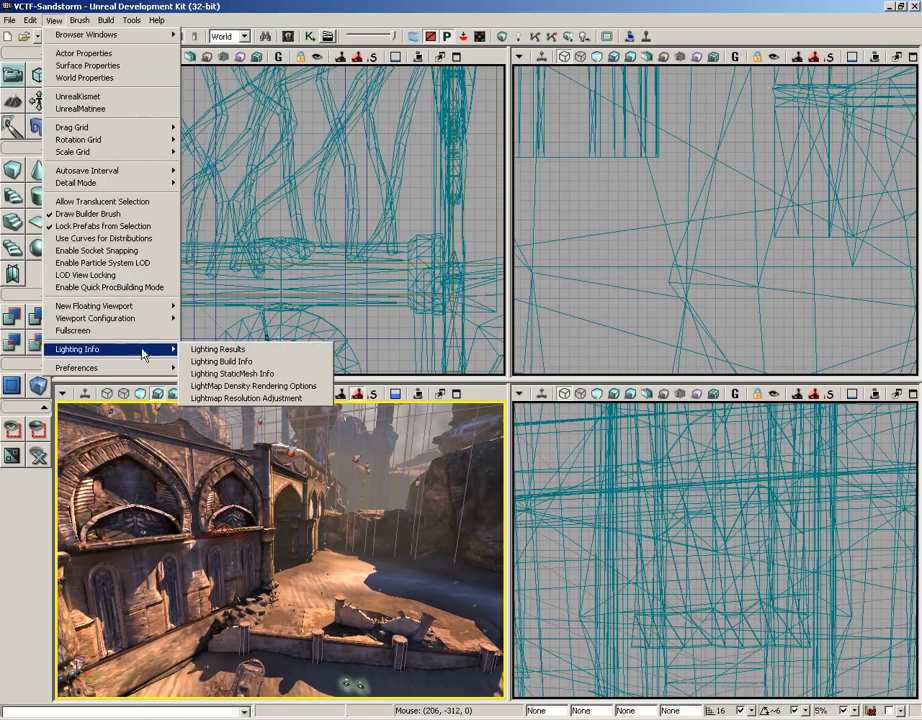
mouse_move(220, 362)
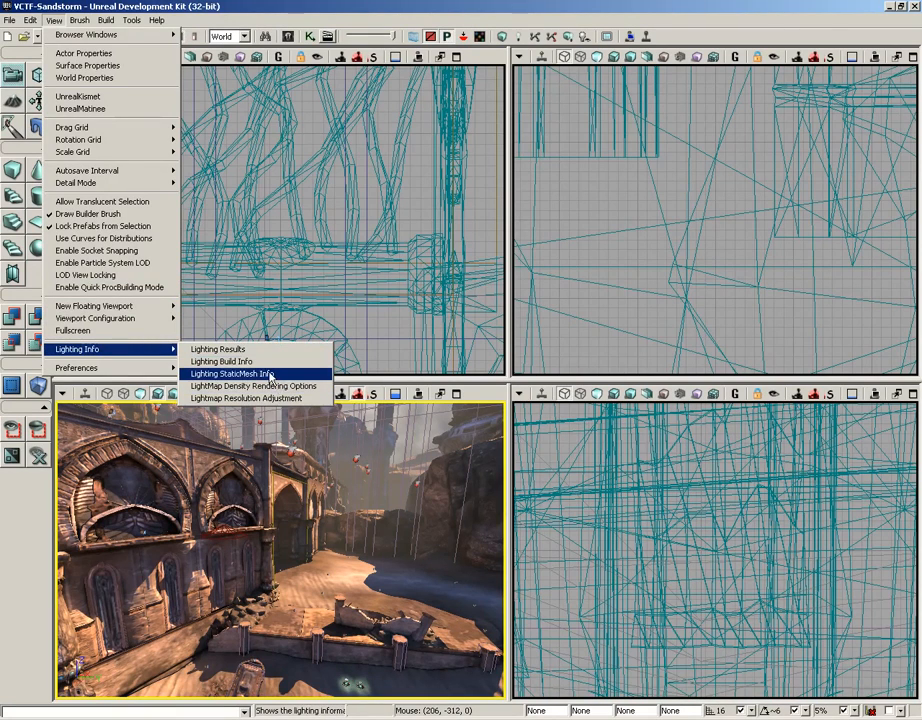
mouse_move(218, 348)
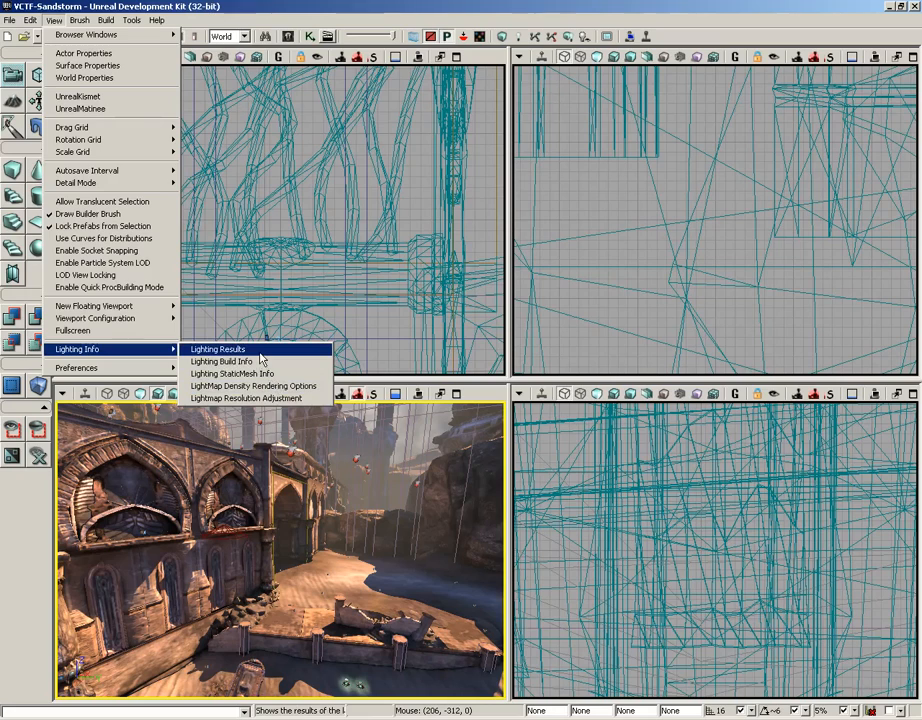
mouse_move(246, 398)
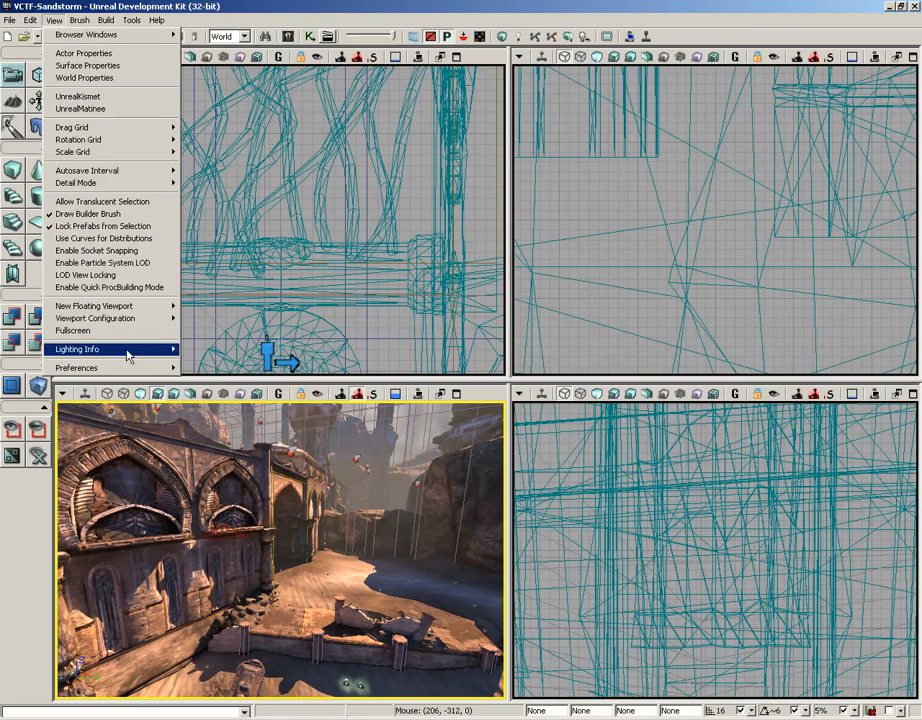
mouse_move(76, 348)
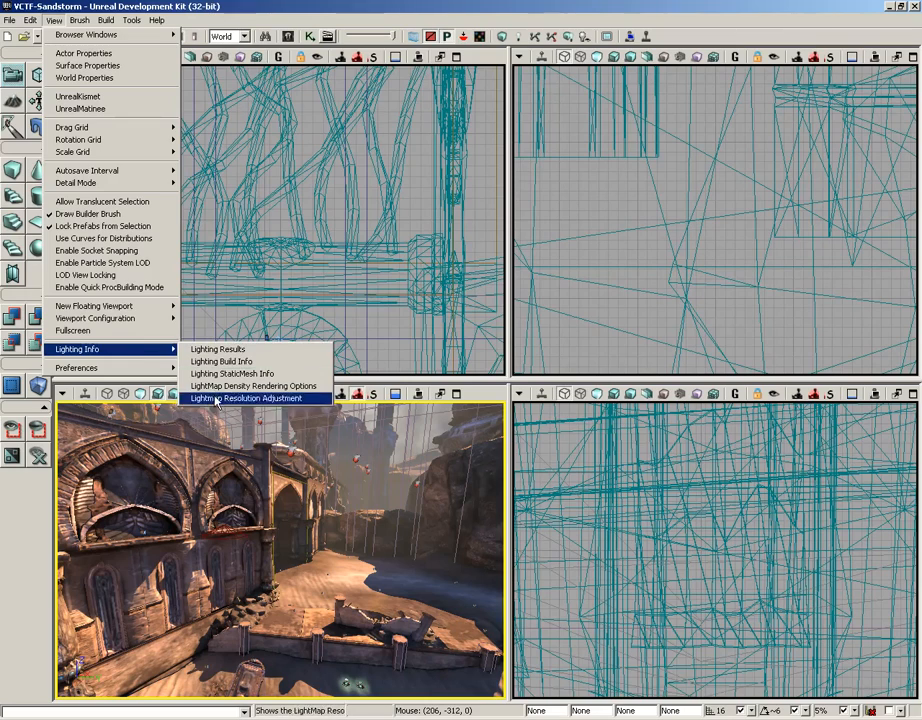
mouse_move(216, 348)
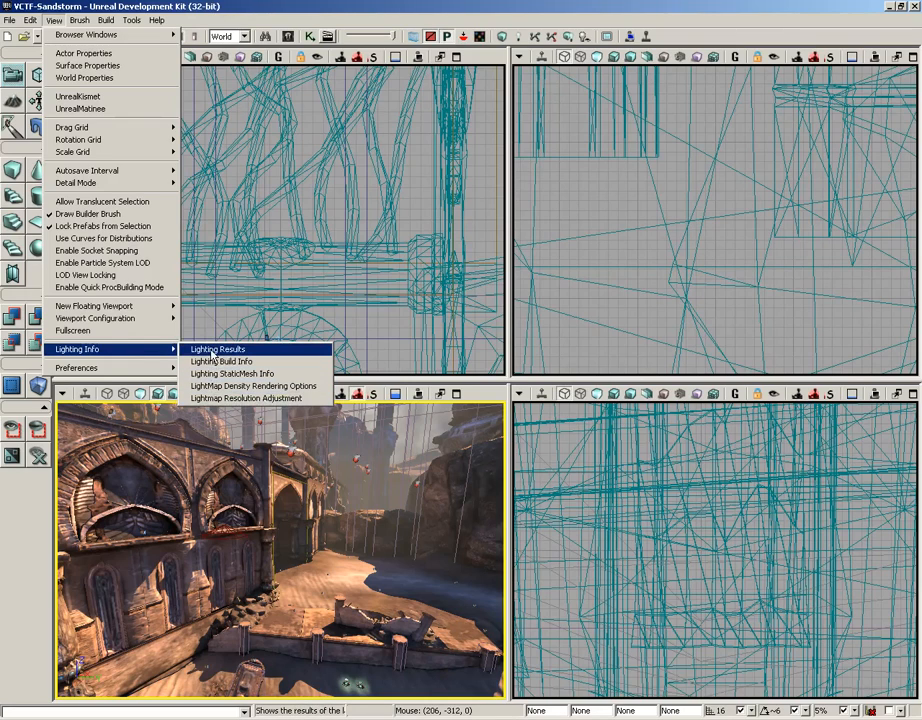
mouse_move(232, 374)
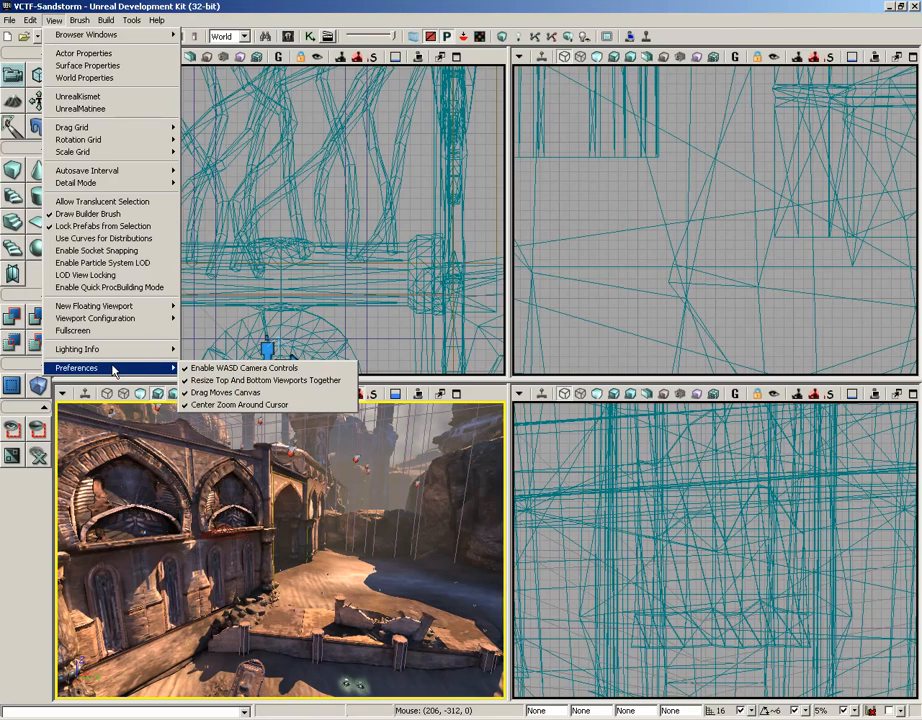
mouse_move(242, 368)
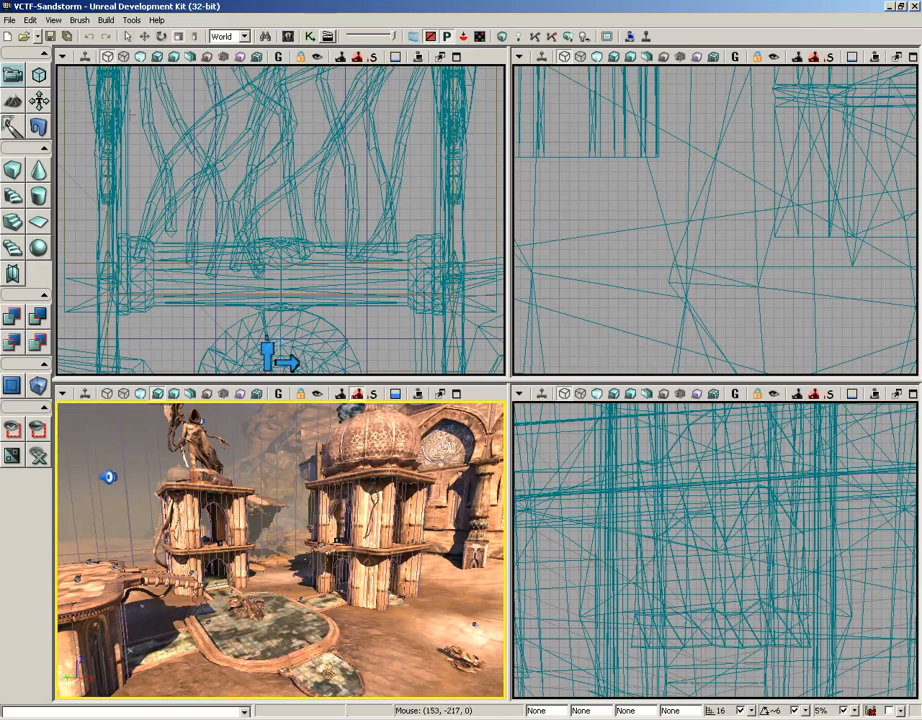
- Toggle WASD camera controls and Resize Top And Bottom Viewports Together, testing by dragging dividers
click(76, 20)
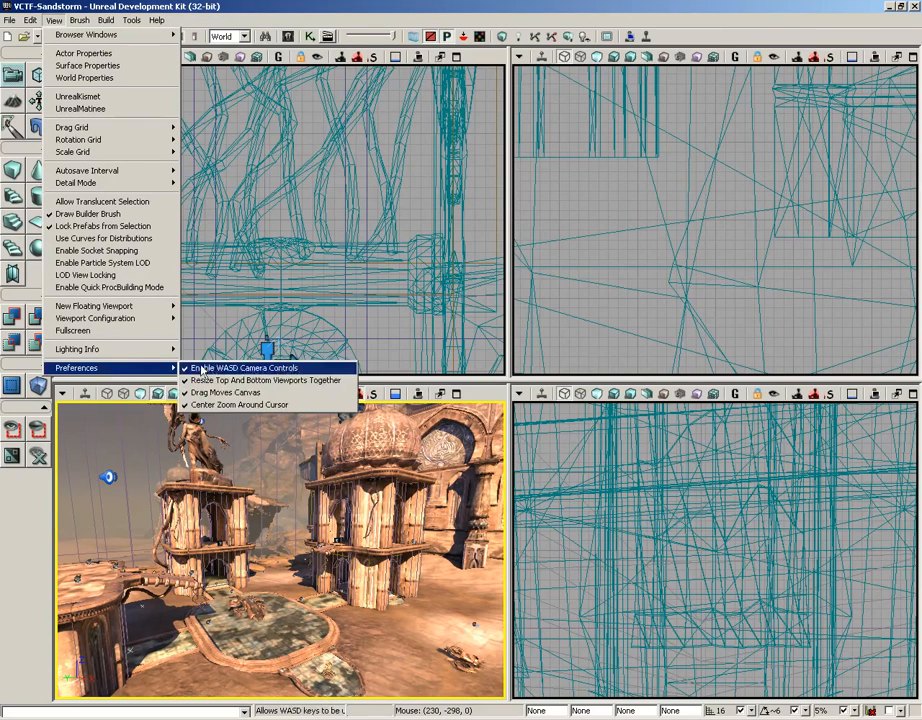
mouse_move(264, 380)
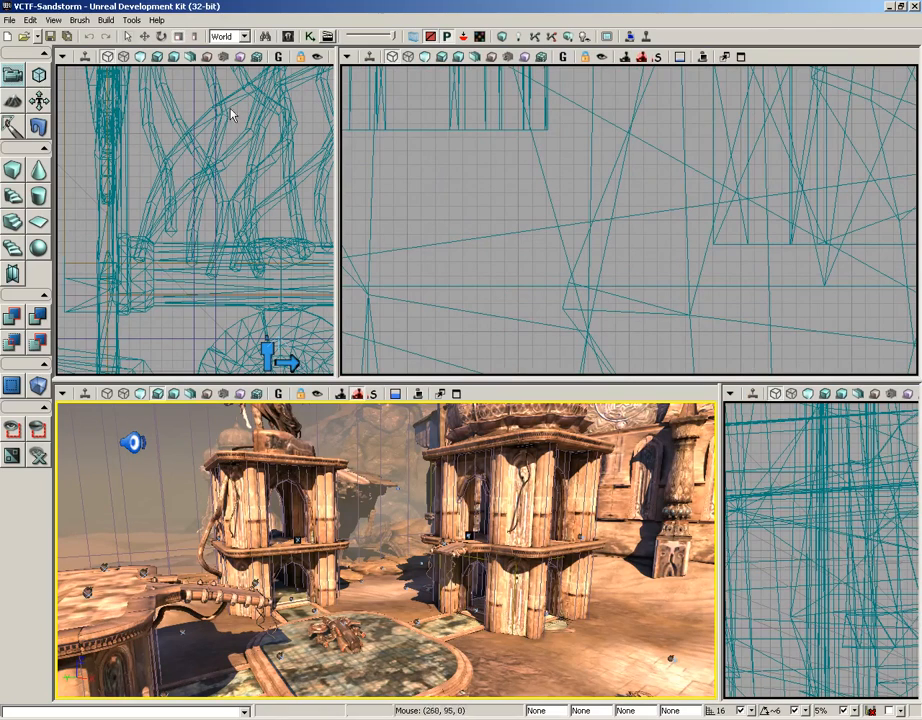
mouse_move(260, 124)
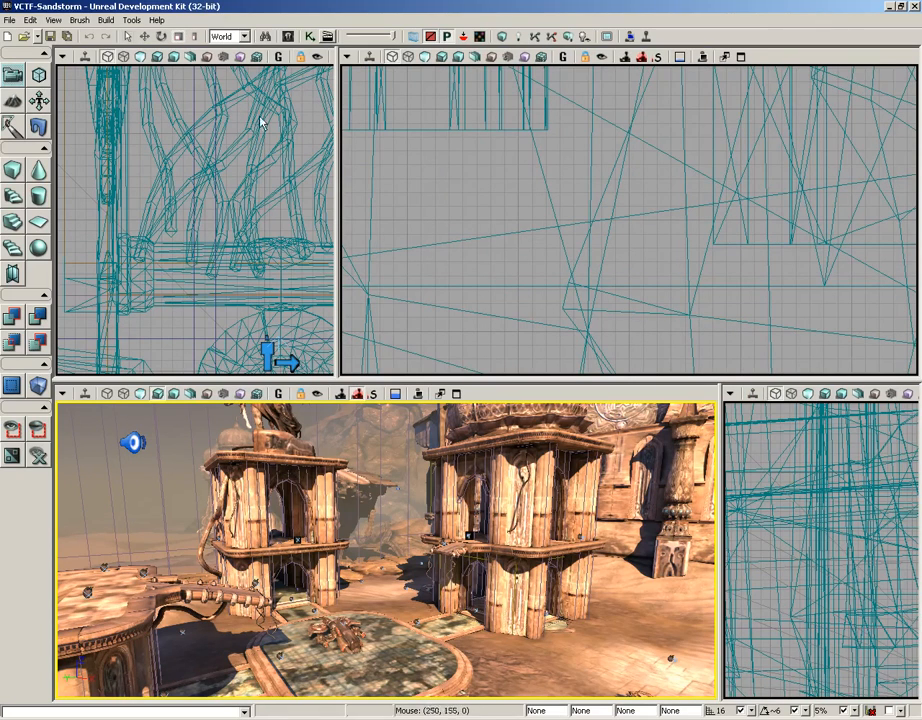
click(64, 20)
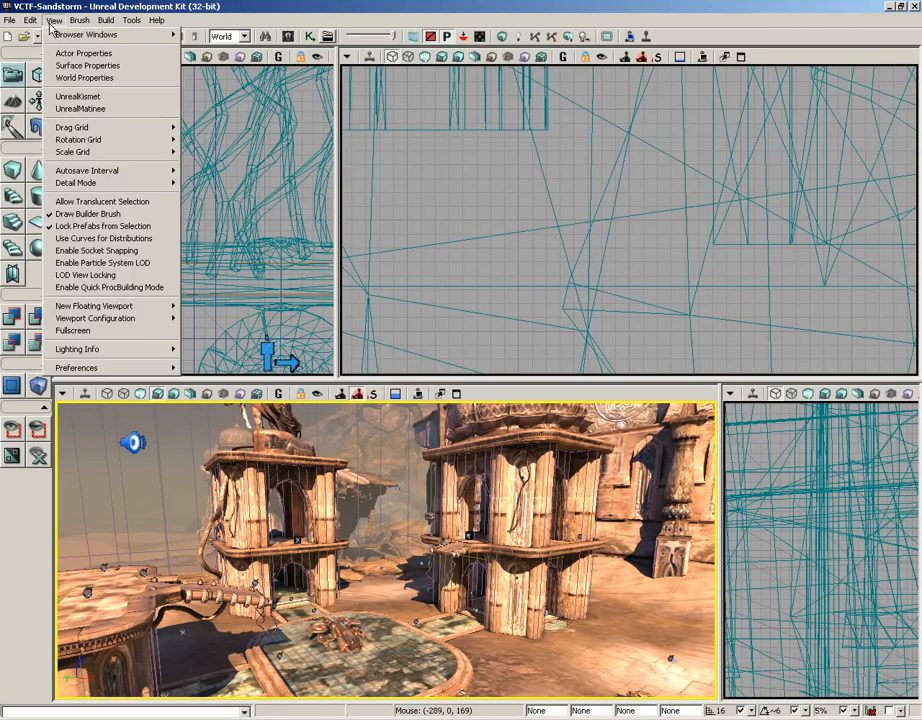
mouse_move(76, 368)
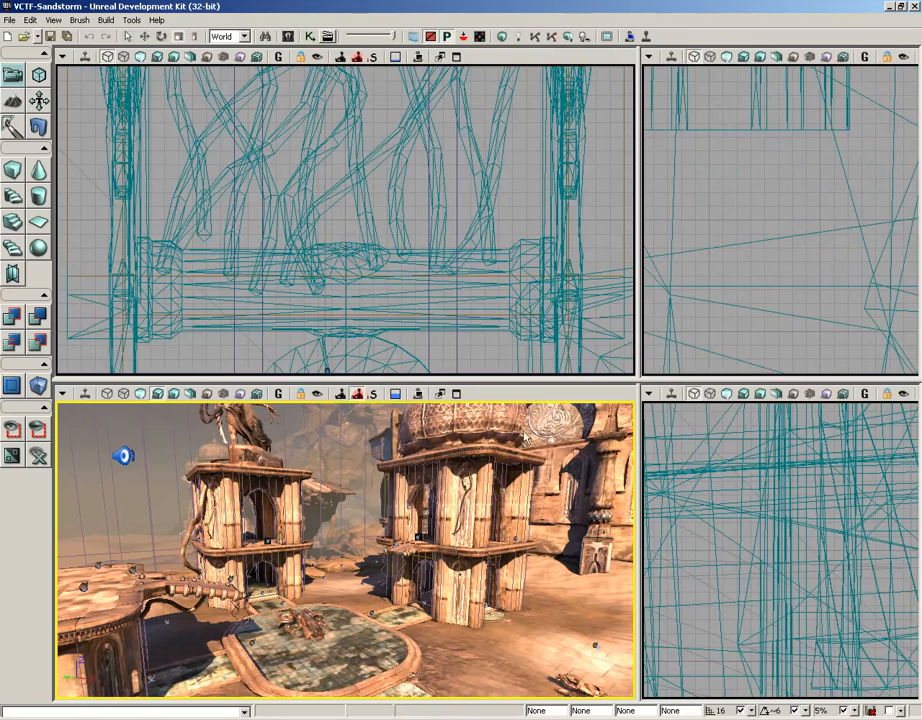
click(72, 20)
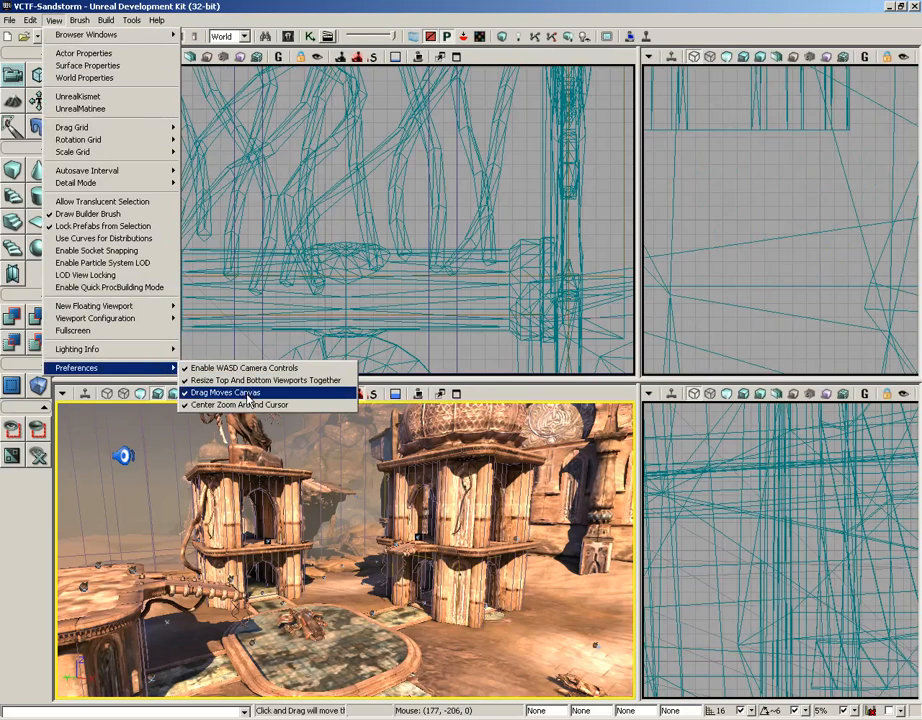
- Turn off Drag Moves Canvas and pan the top view across the level wireframe to test it
click(228, 392)
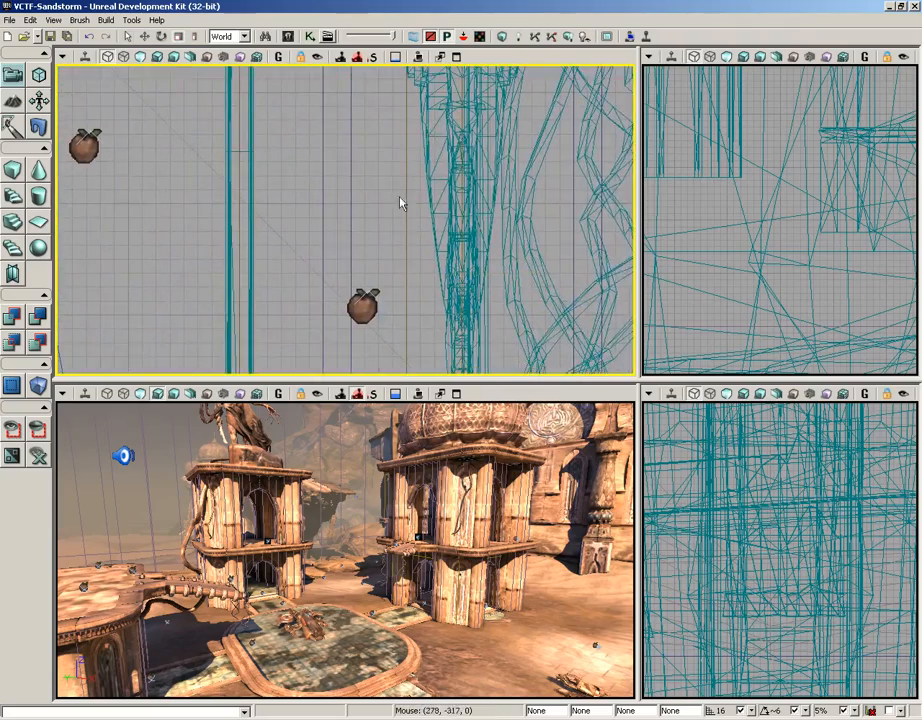
drag(400, 204, 352, 288)
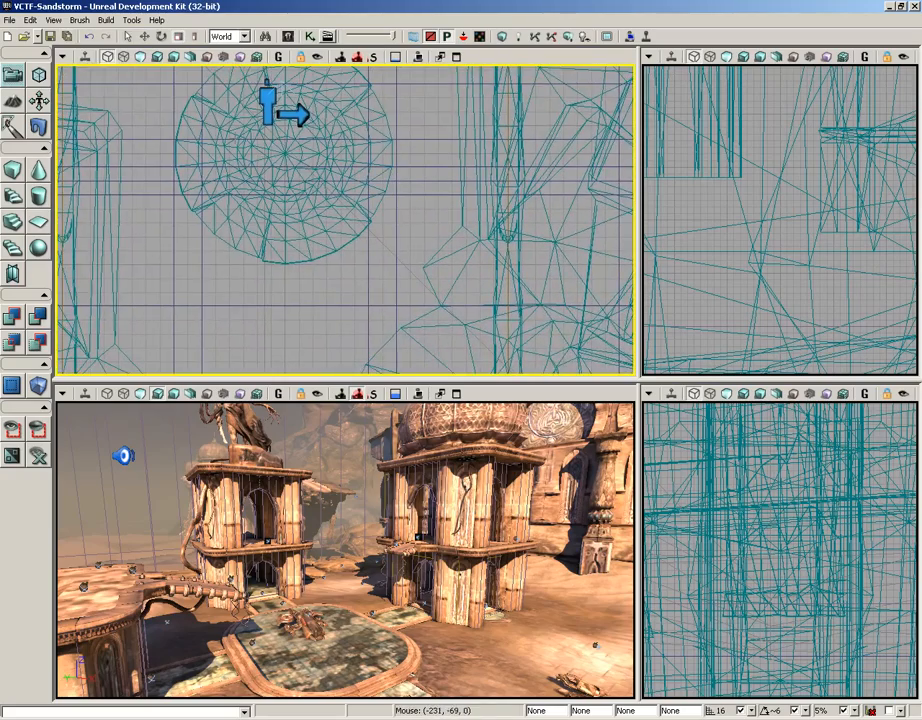
click(76, 20)
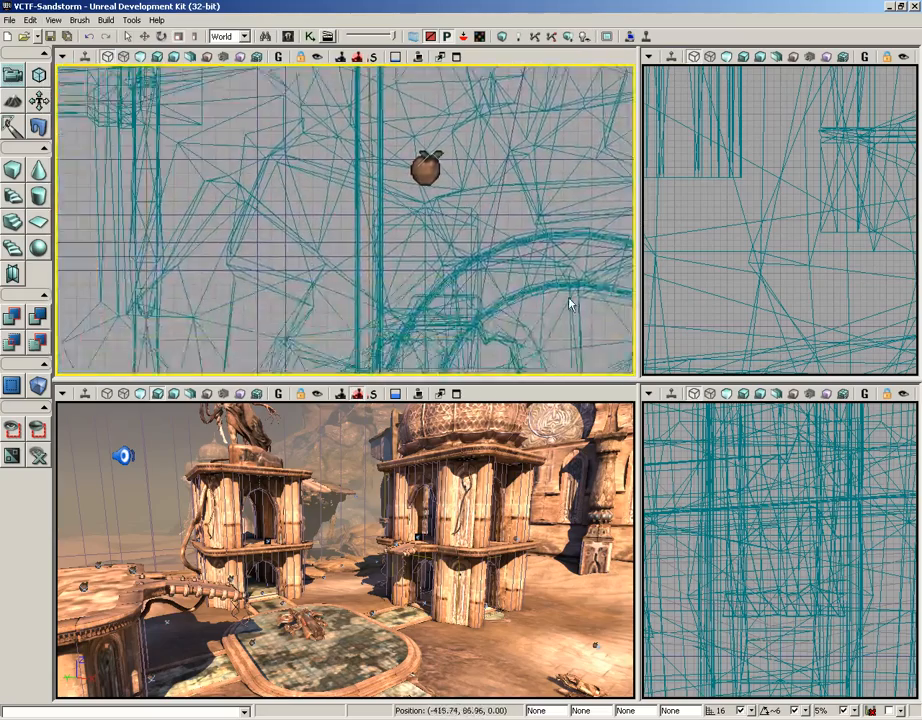
drag(570, 304, 444, 380)
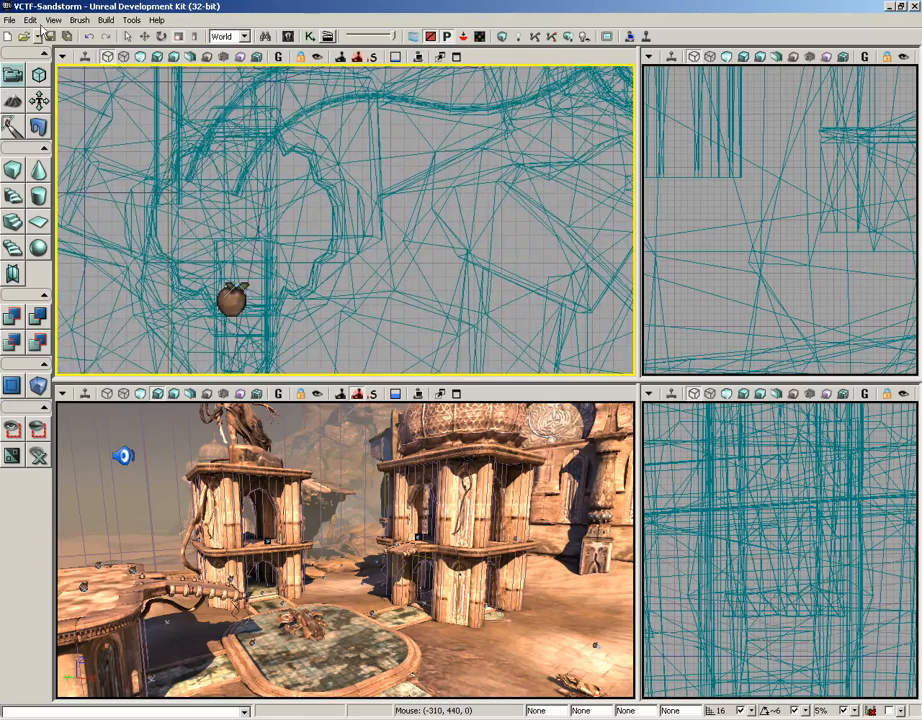
- Turn Drag Moves Canvas back on in View > Preferences
click(76, 20)
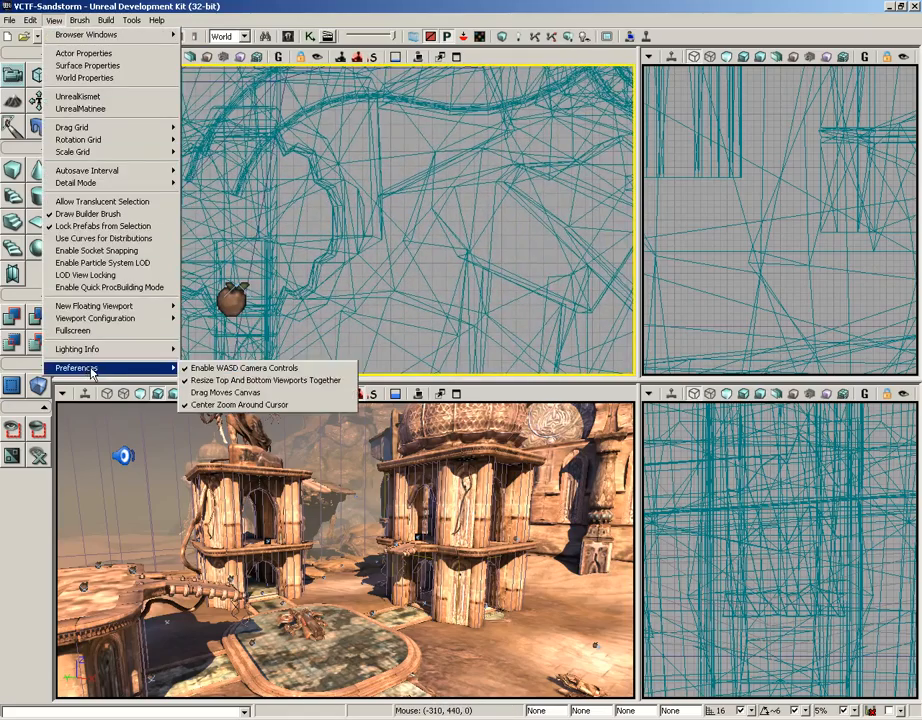
click(48, 22)
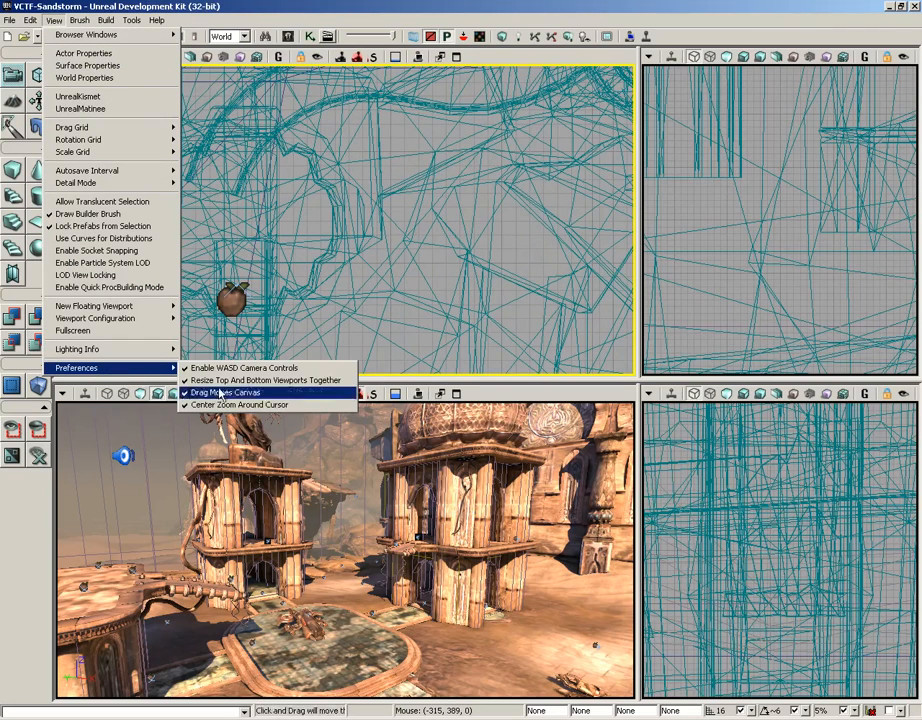
click(232, 392)
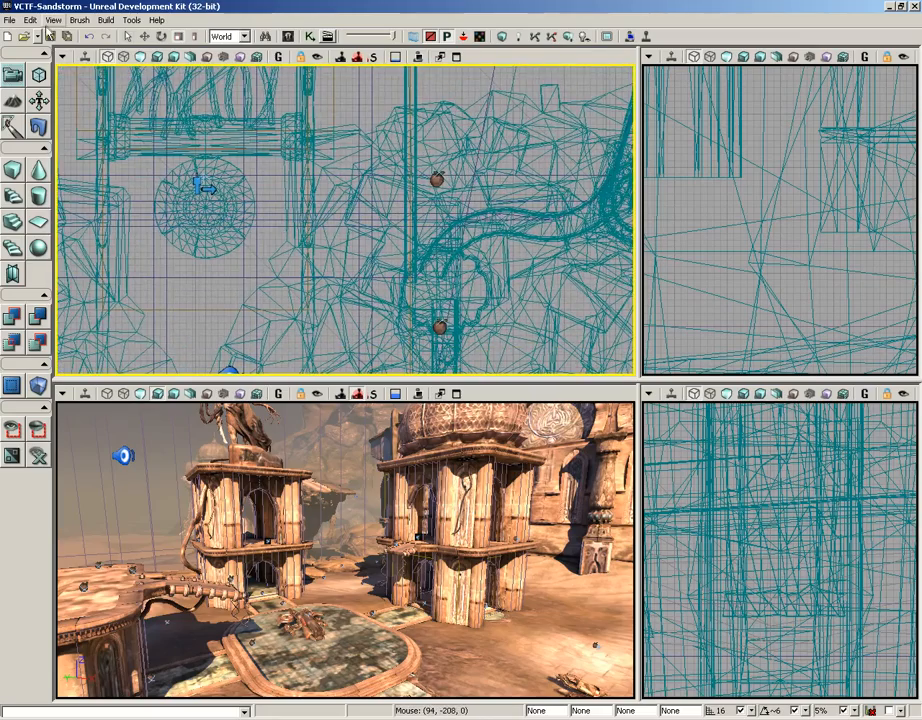
- Show the View menu again to reach LOD View Locking and Quick Prefab Building Mode
click(62, 20)
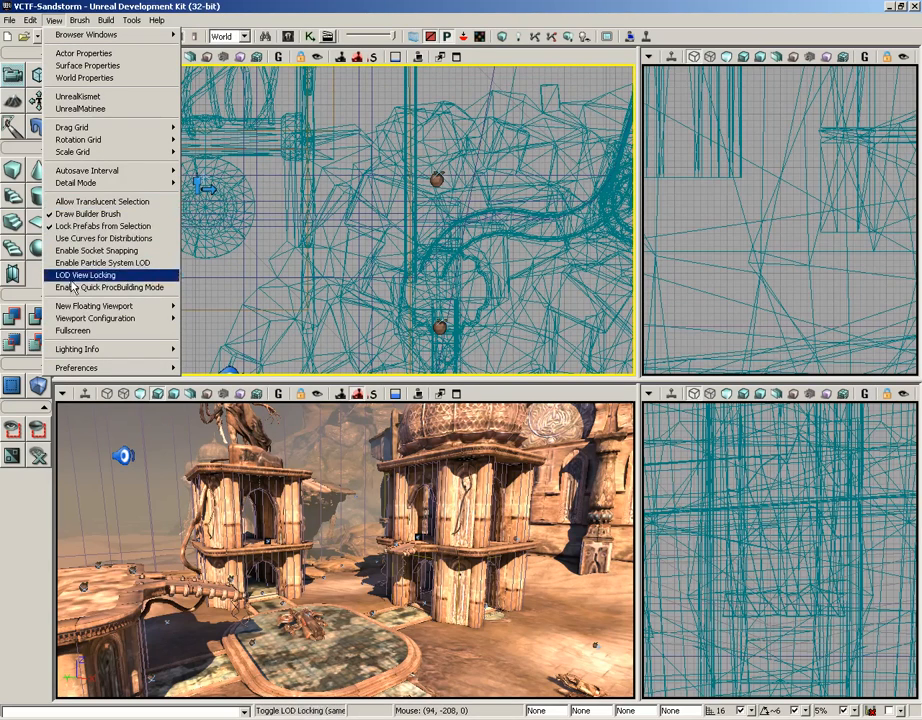
mouse_move(110, 288)
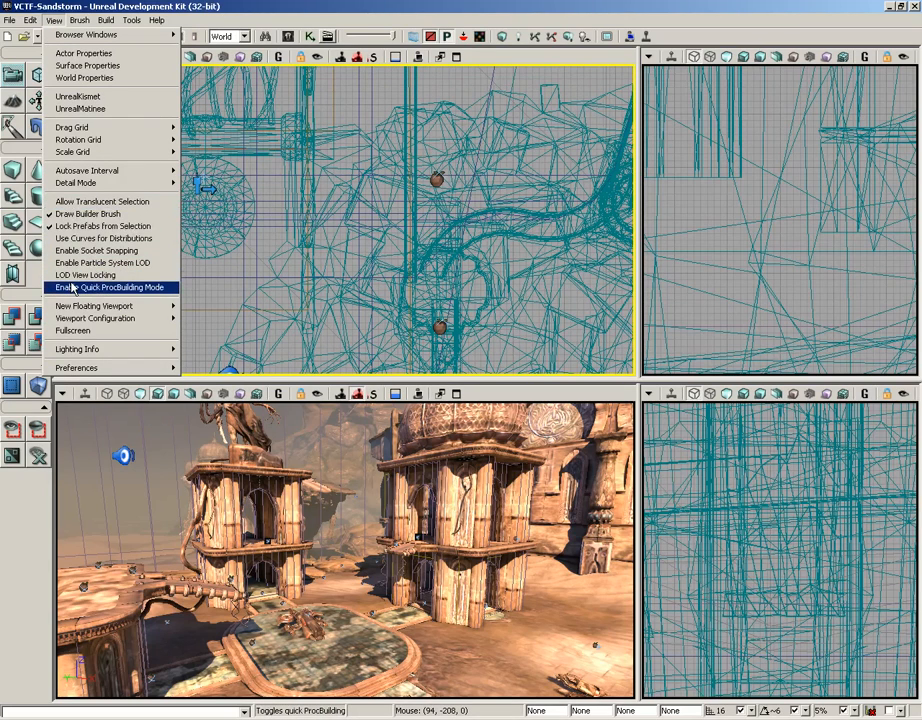